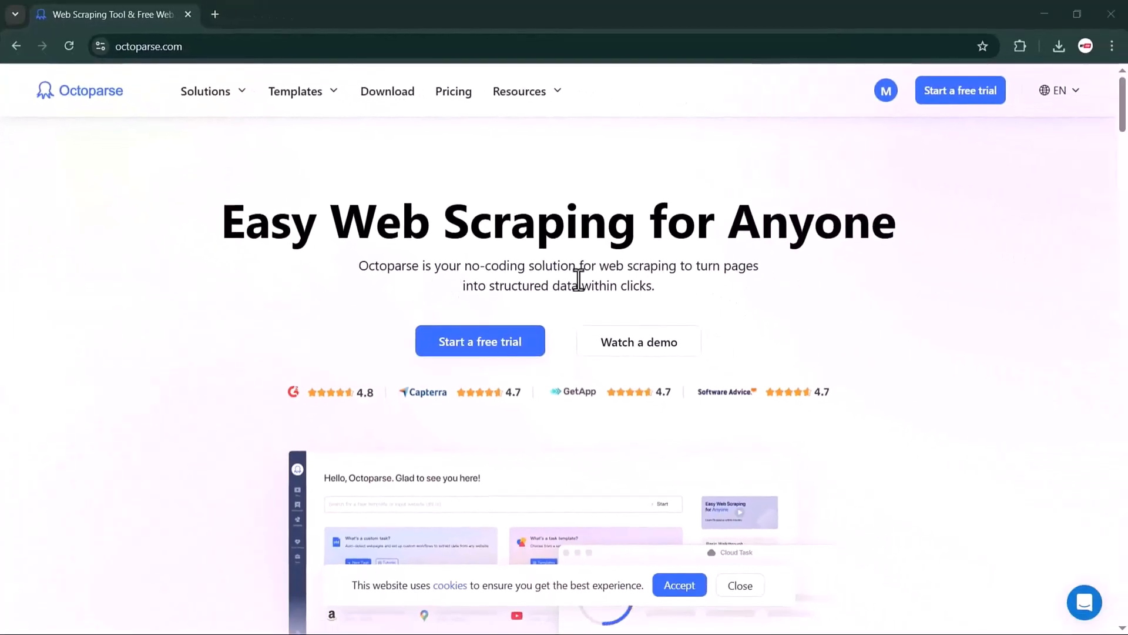
mouse_move(517, 308)
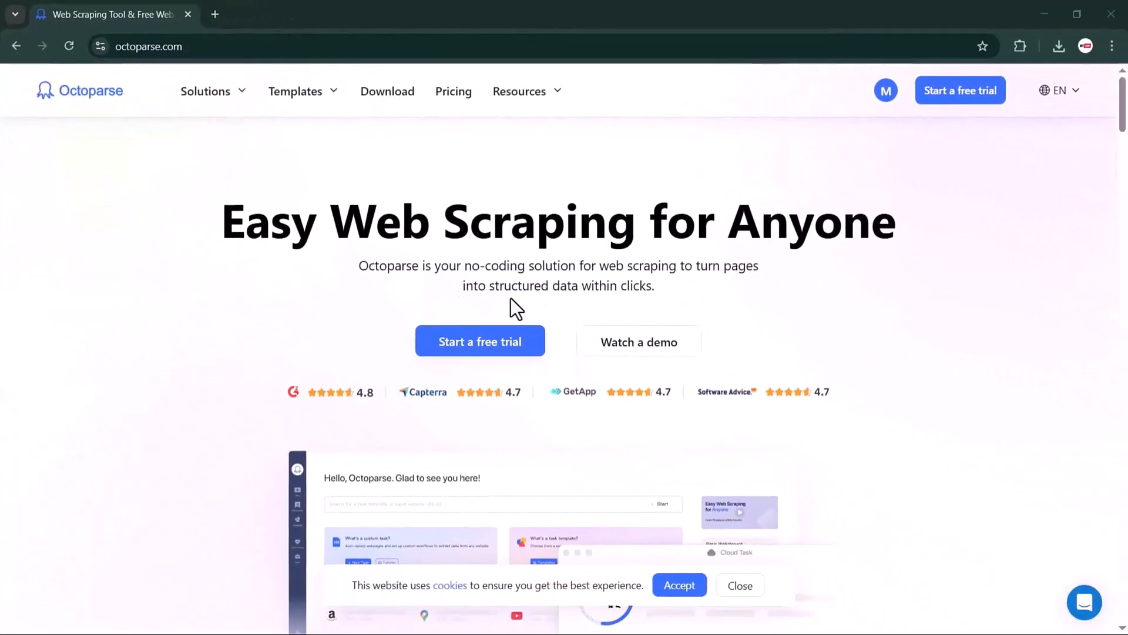
mouse_move(359, 321)
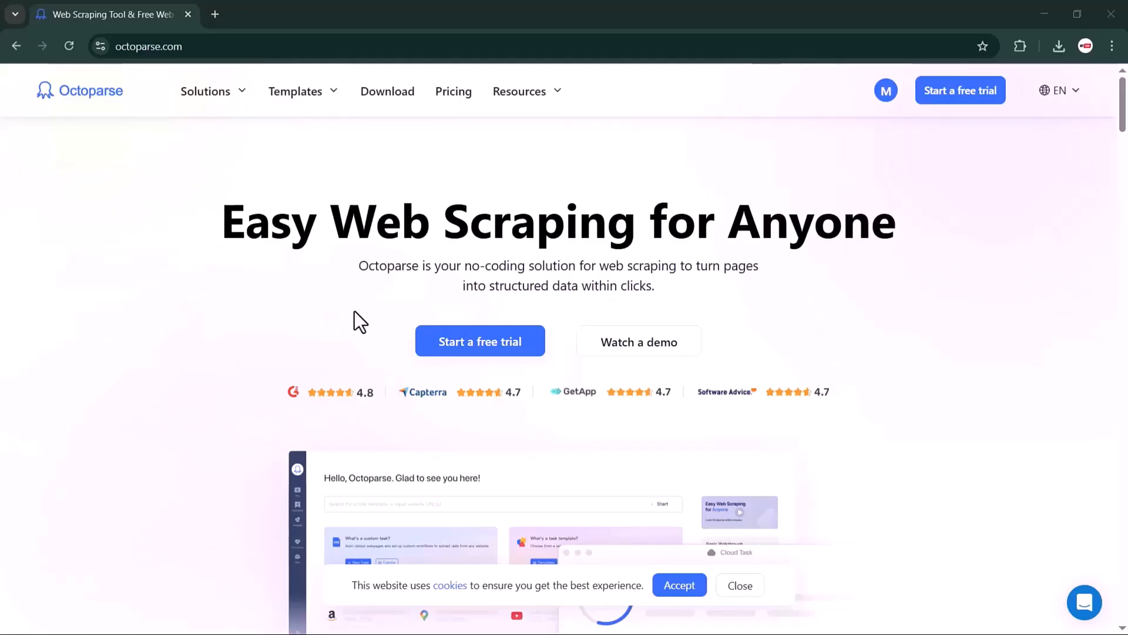
Step: Scroll through the Octoparse homepage in Chrome, then go to amazon.com
scroll(down, 3)
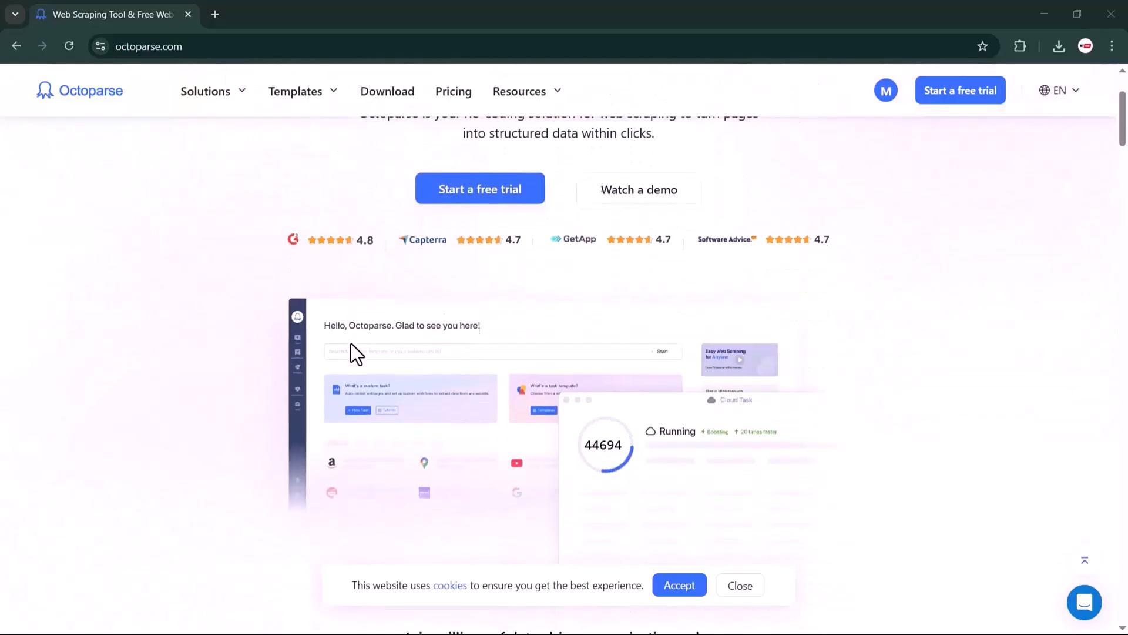
scroll(down, 3)
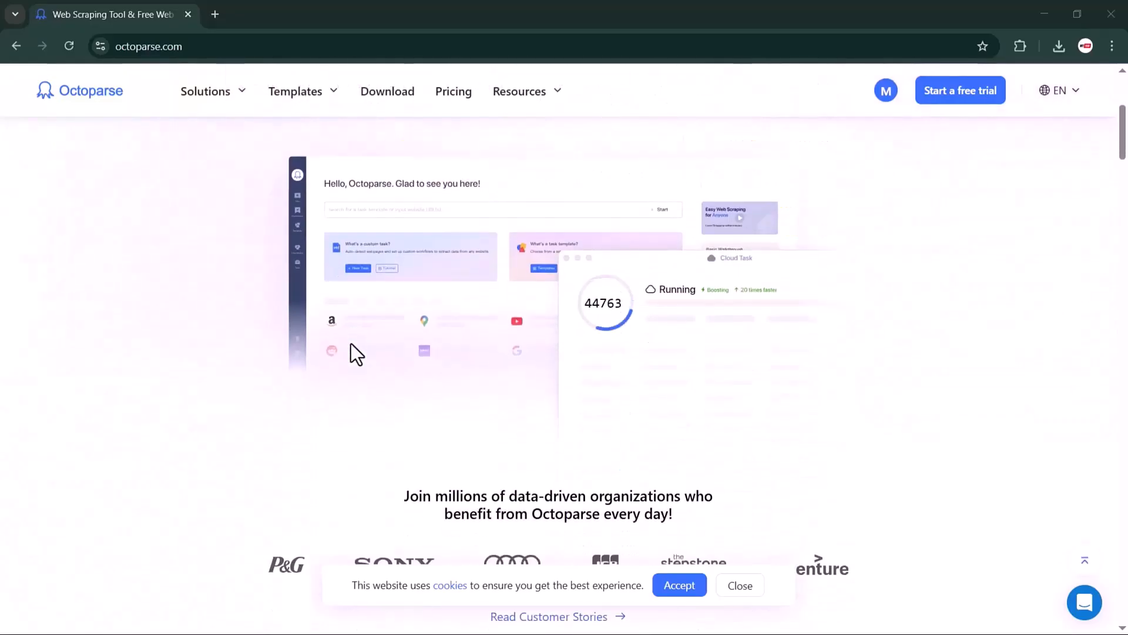
scroll(down, 3)
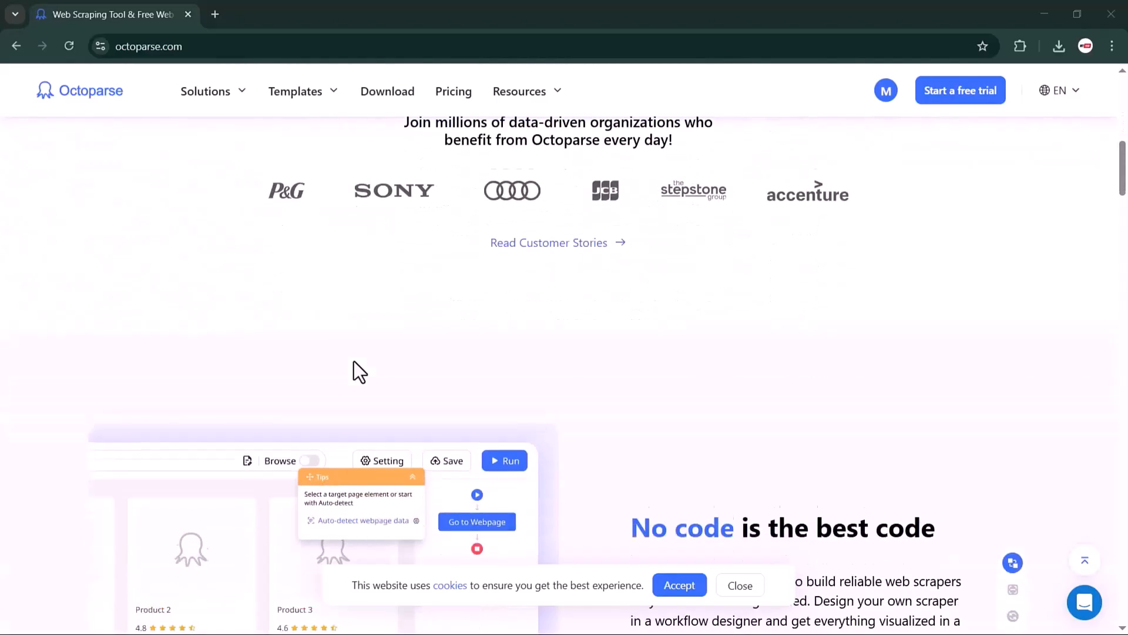
scroll(down, 3)
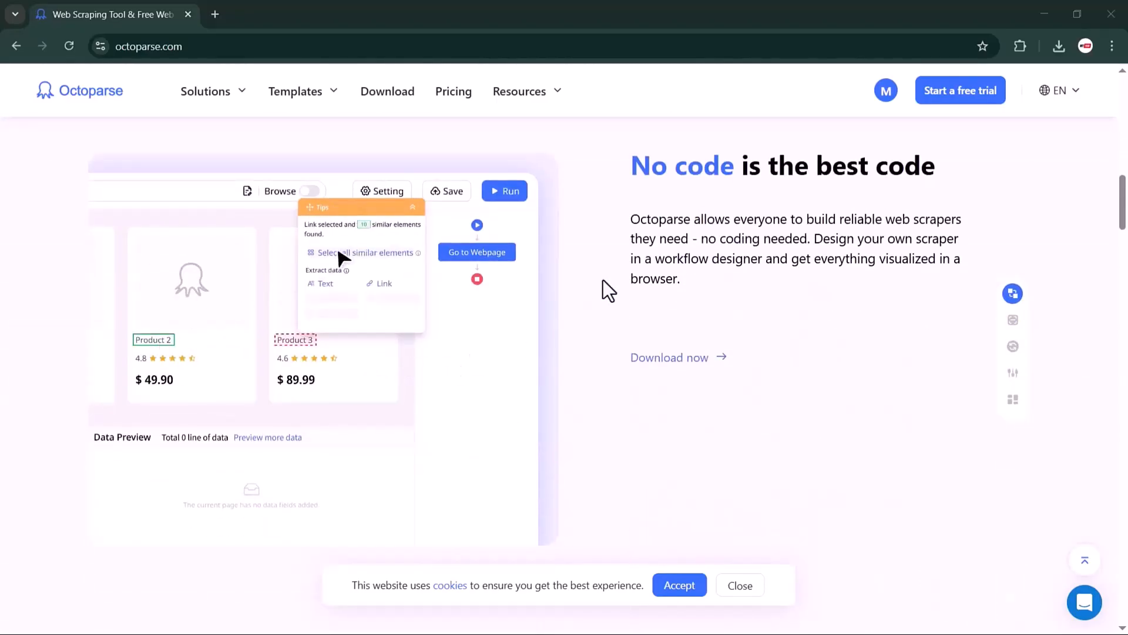
click(363, 253)
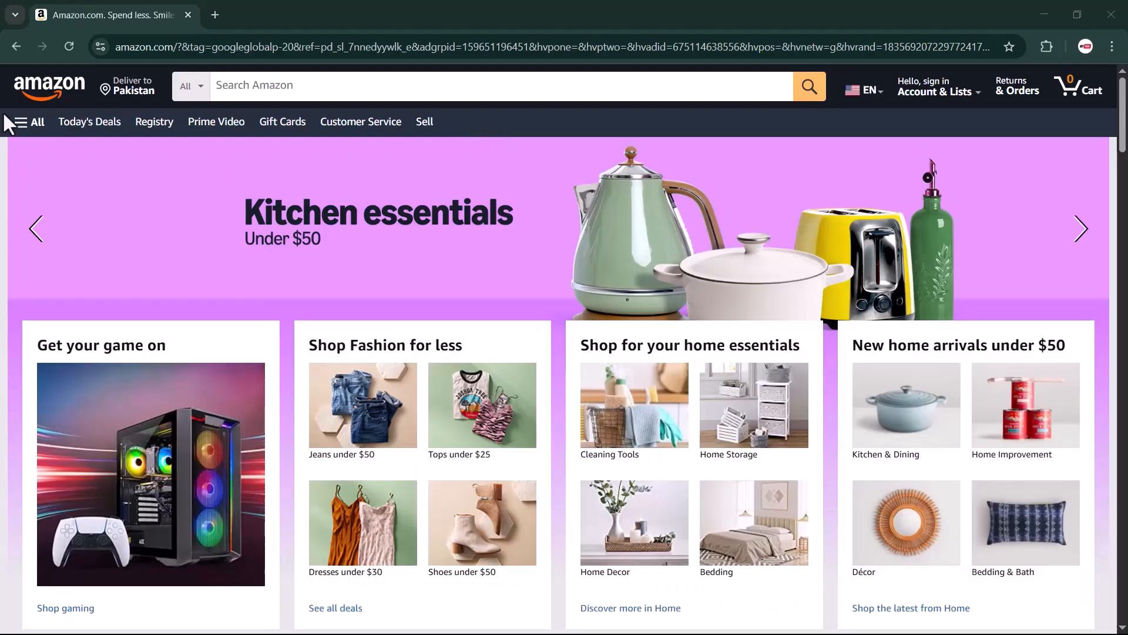
Step: Navigate Amazon's All menu through Computers to the Data Storage listings
click(25, 121)
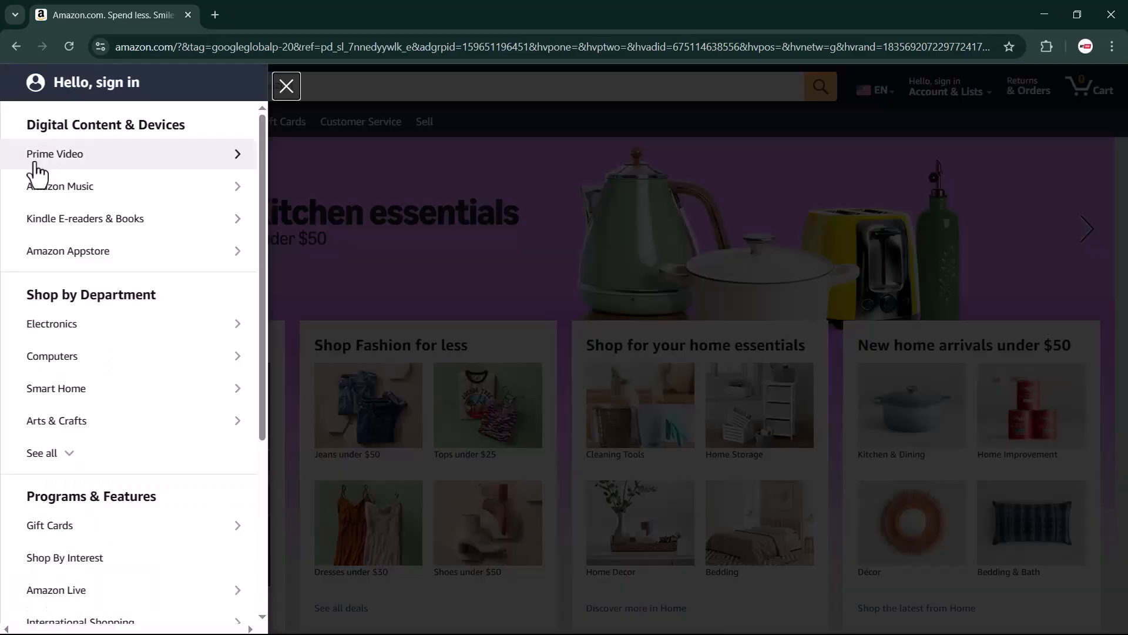
mouse_move(51, 354)
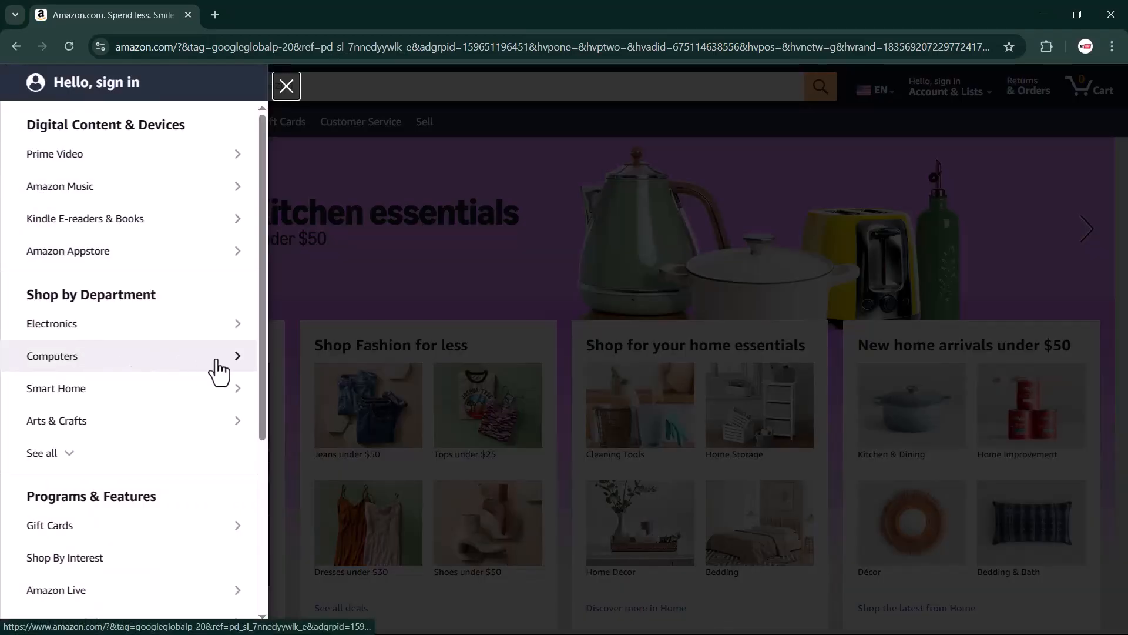
click(52, 355)
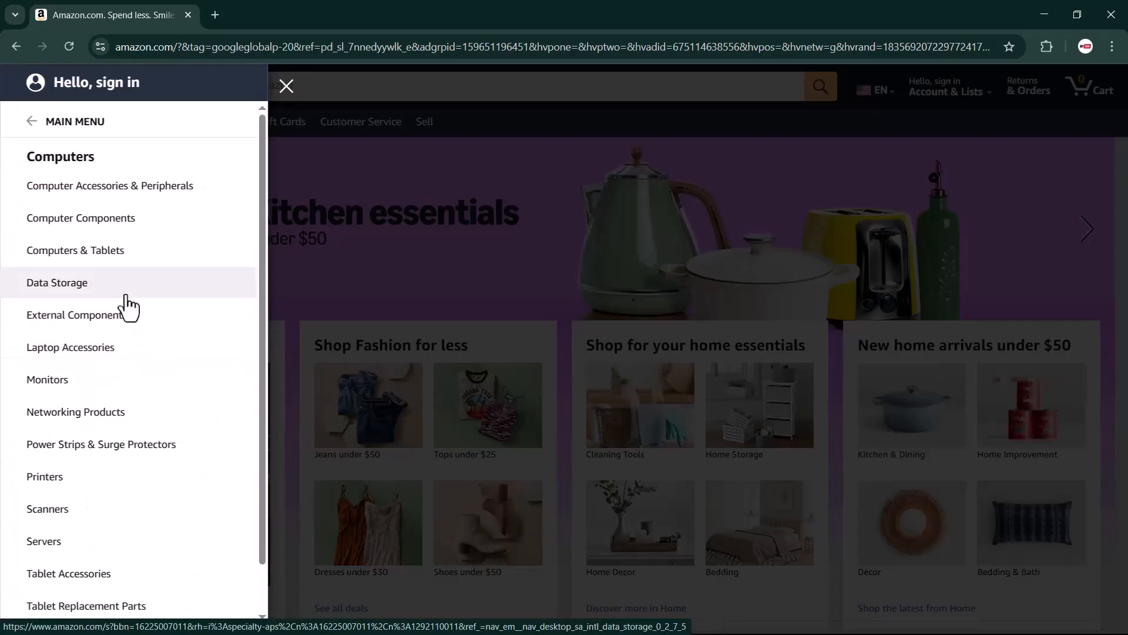
click(56, 282)
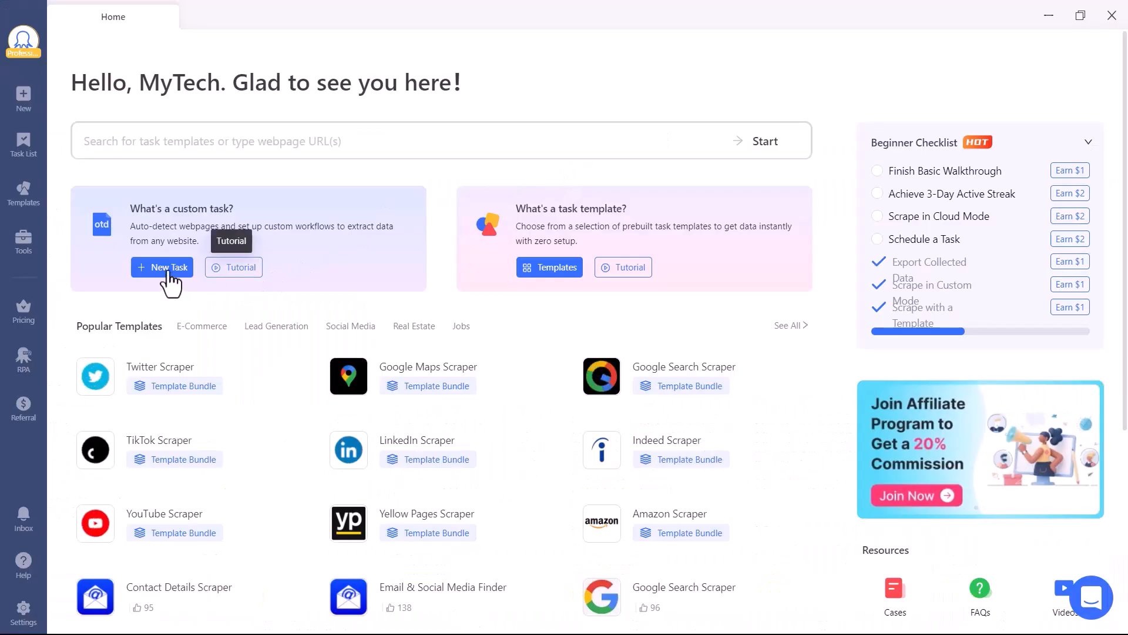
Step: Start a new Octoparse task using the Data Storage listings URL as its source
click(162, 267)
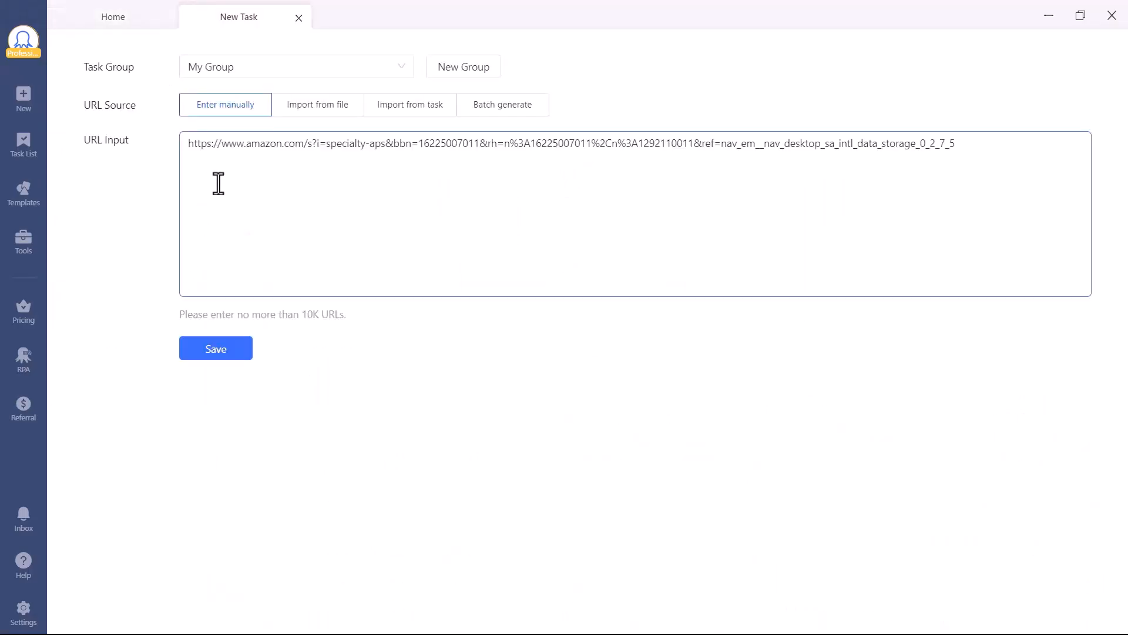
mouse_move(215, 352)
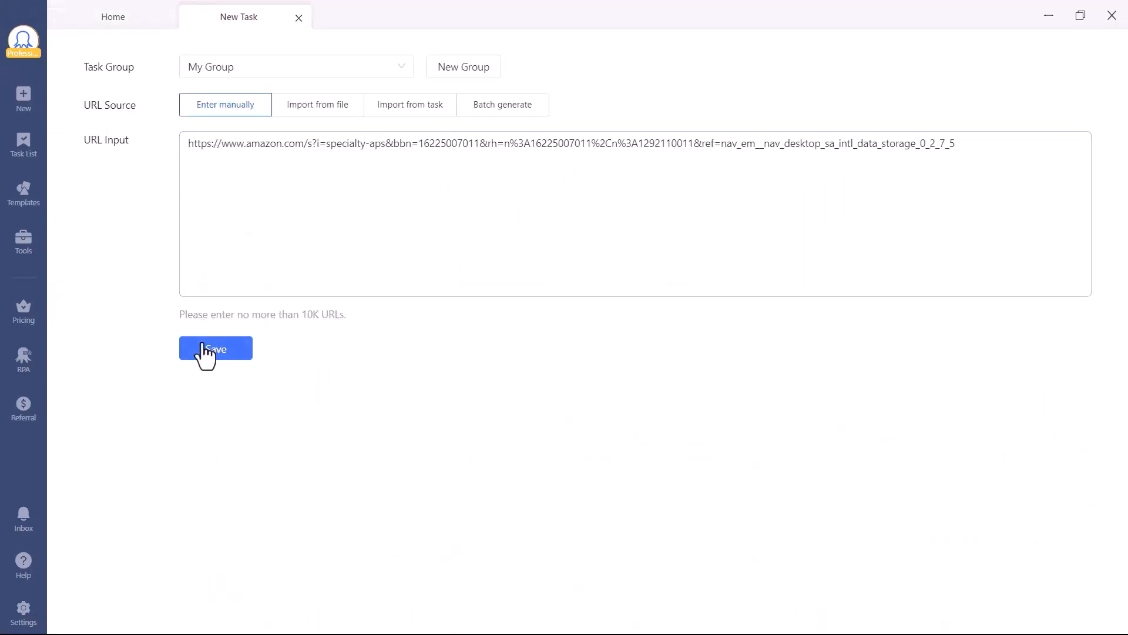
click(215, 349)
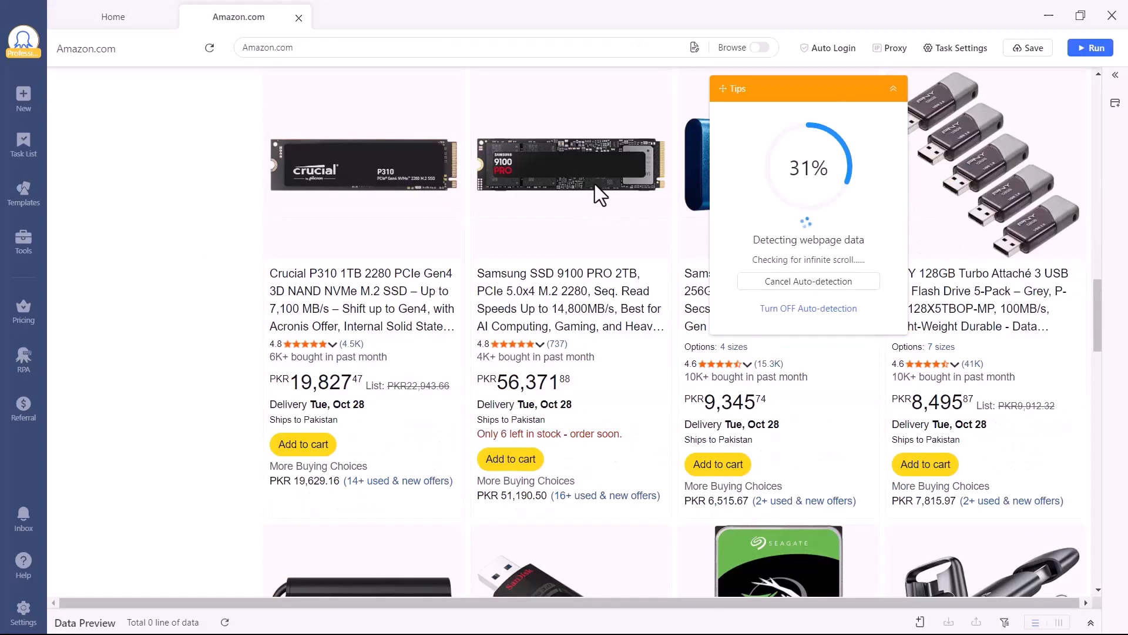
Step: Scroll through the auto-detected results while Octoparse builds the 25-line data preview
scroll(down, 3)
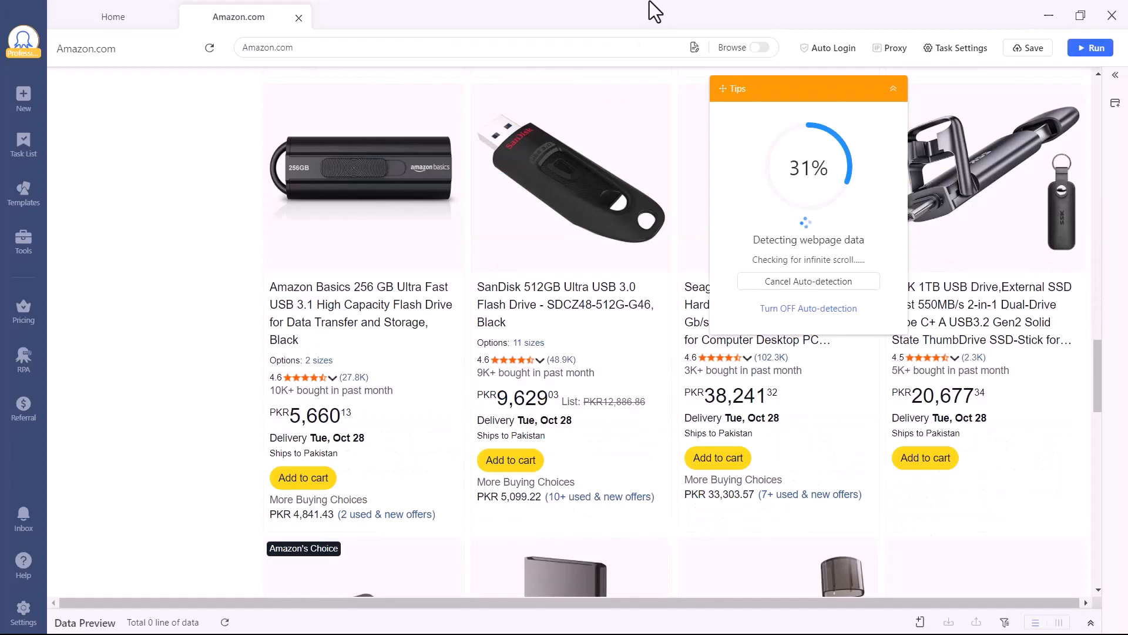
scroll(down, 3)
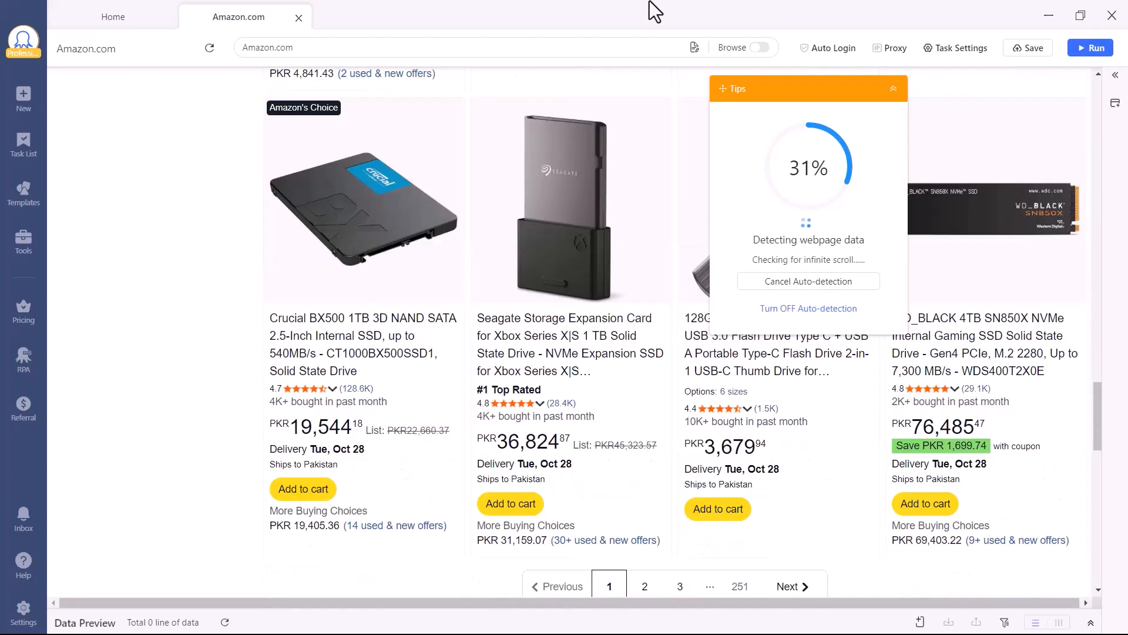
scroll(down, 3)
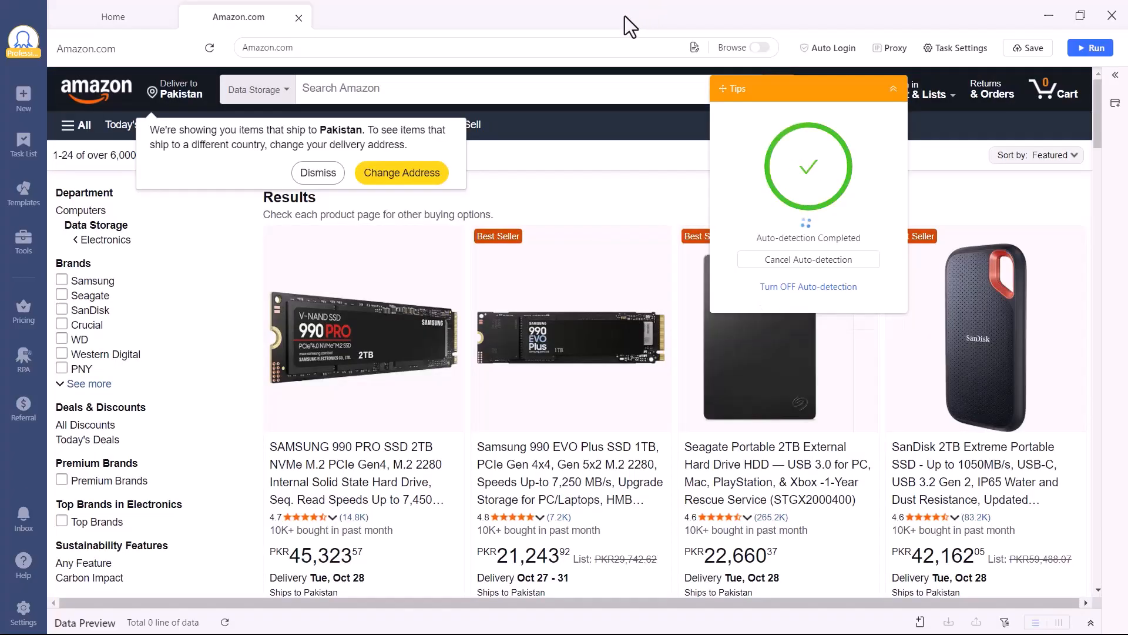
mouse_move(560, 12)
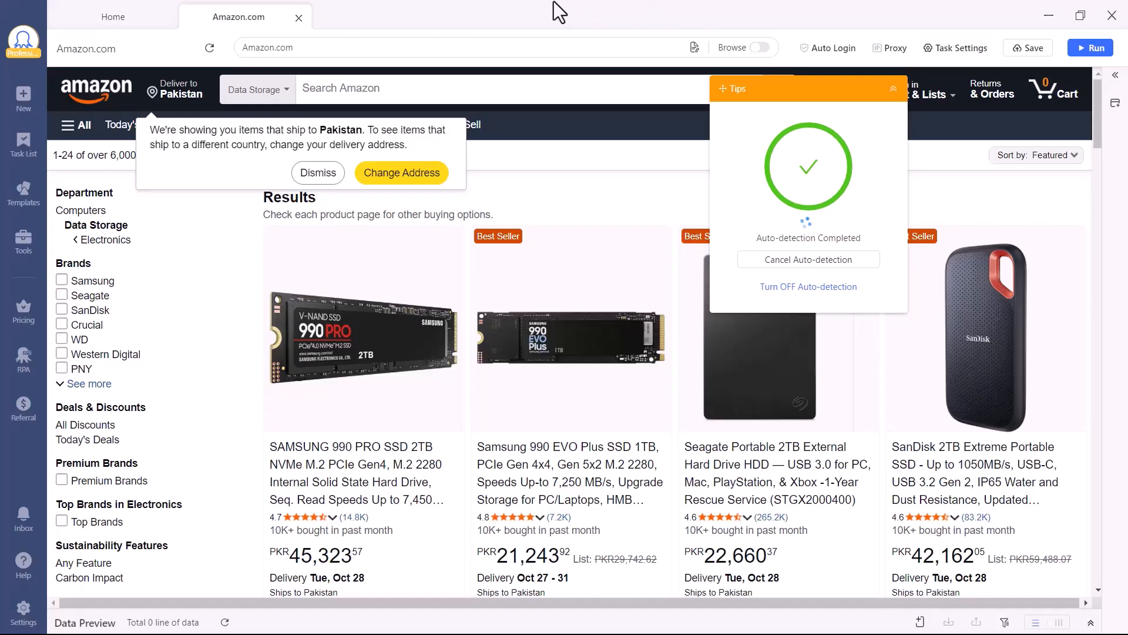
mouse_move(832, 193)
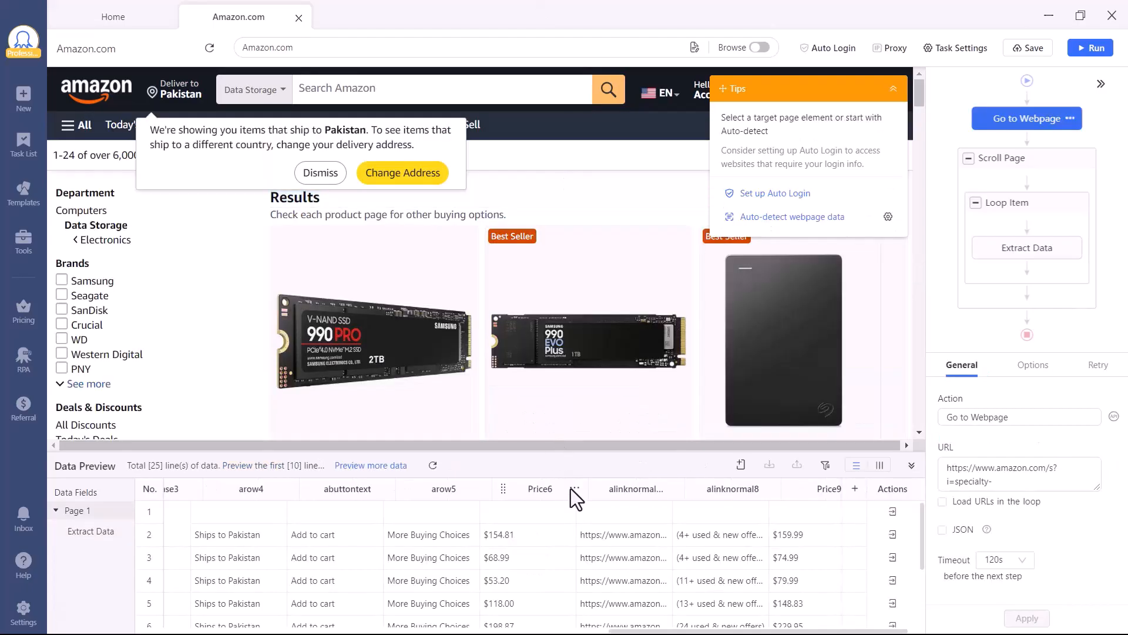
Step: Select the Extract Data step and rename the Price6 column to 'Price'
click(575, 489)
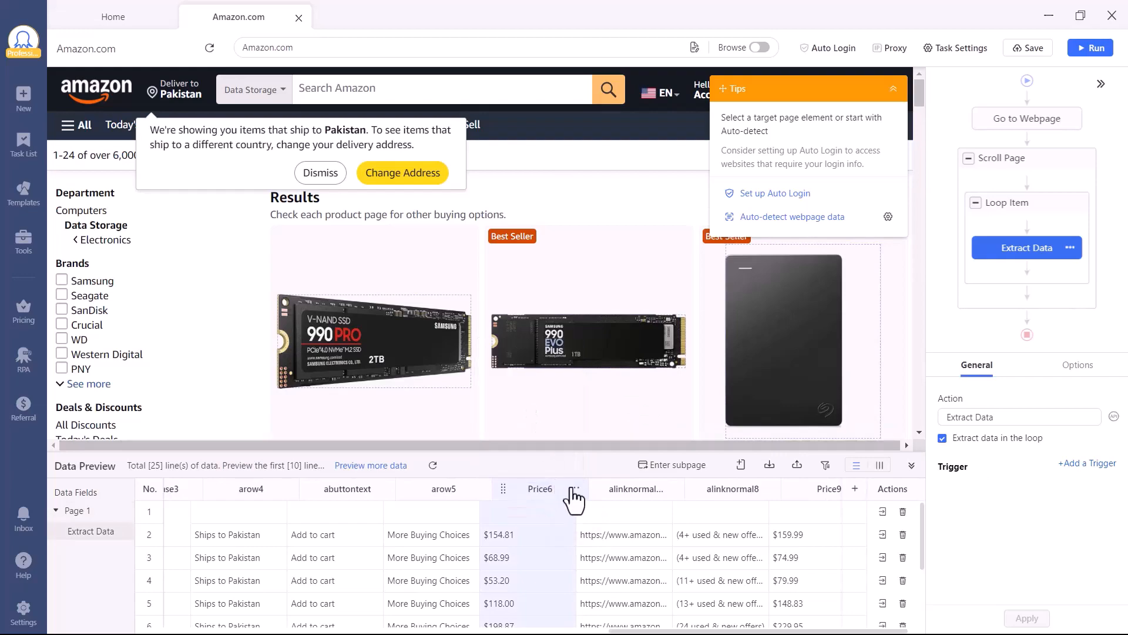
click(572, 496)
text(D)
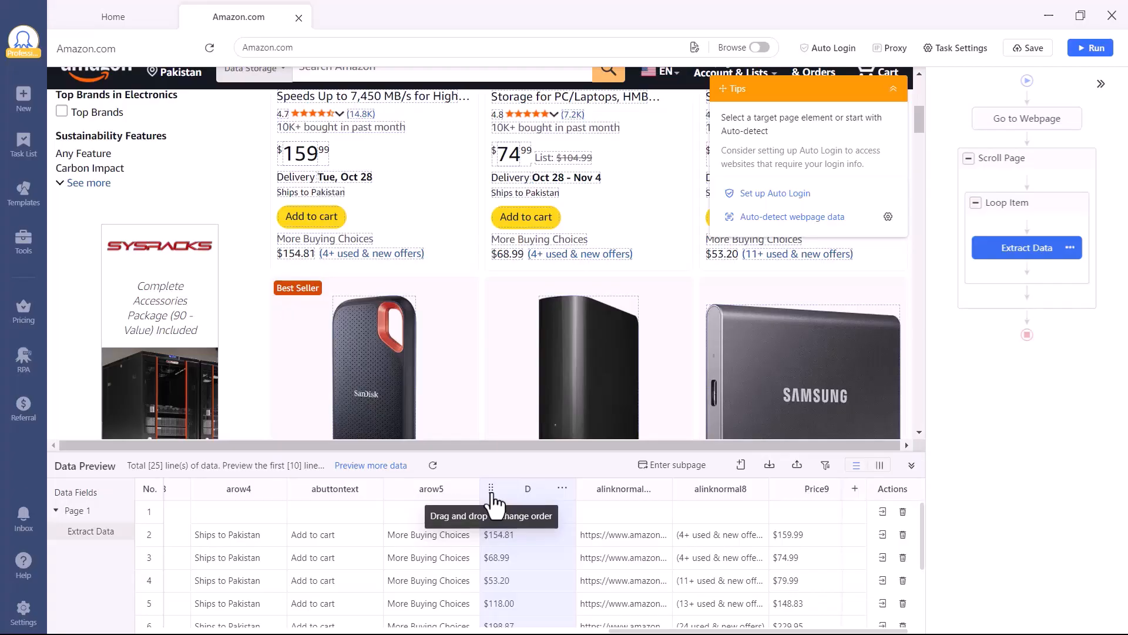
mouse_move(517, 498)
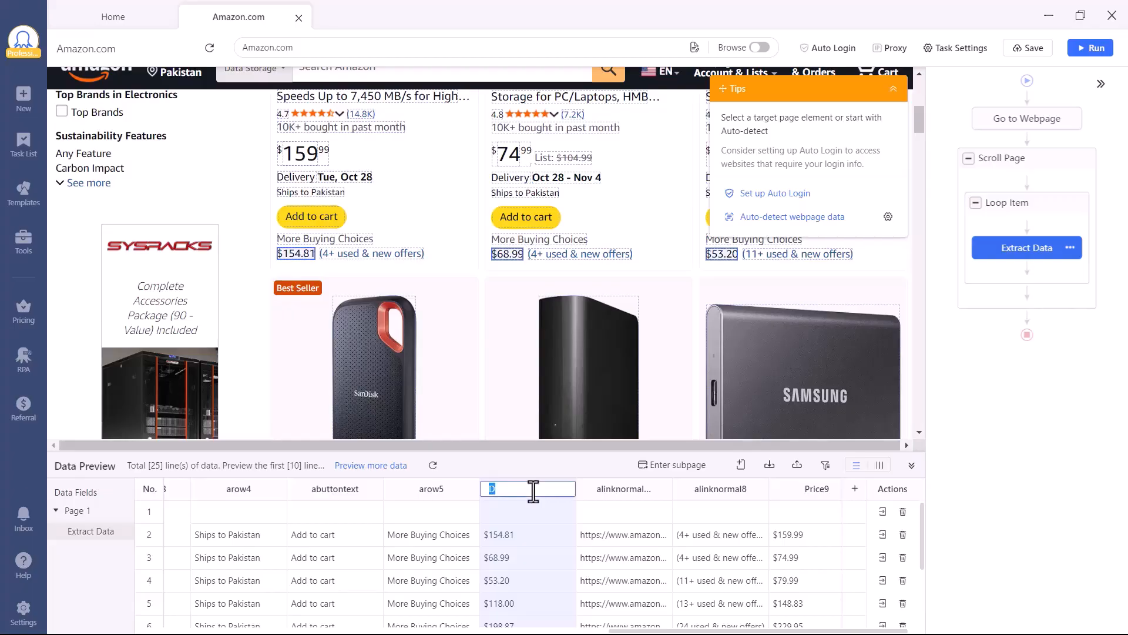
text(IS)
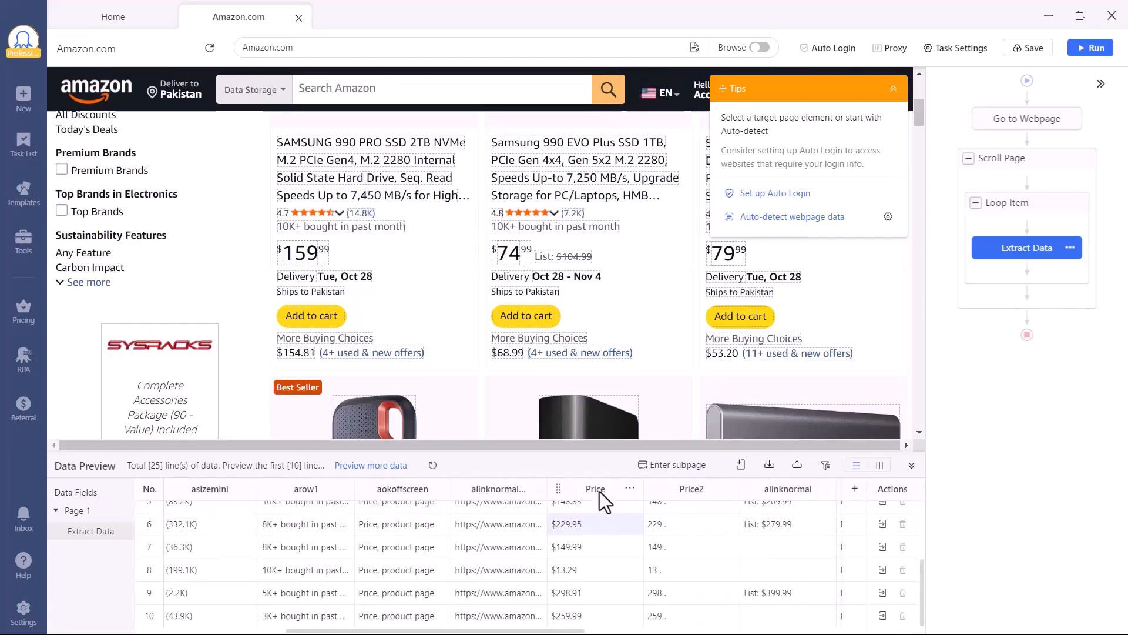
Step: Add a Replace cleaning step to the Price field via its Clean data options
click(630, 489)
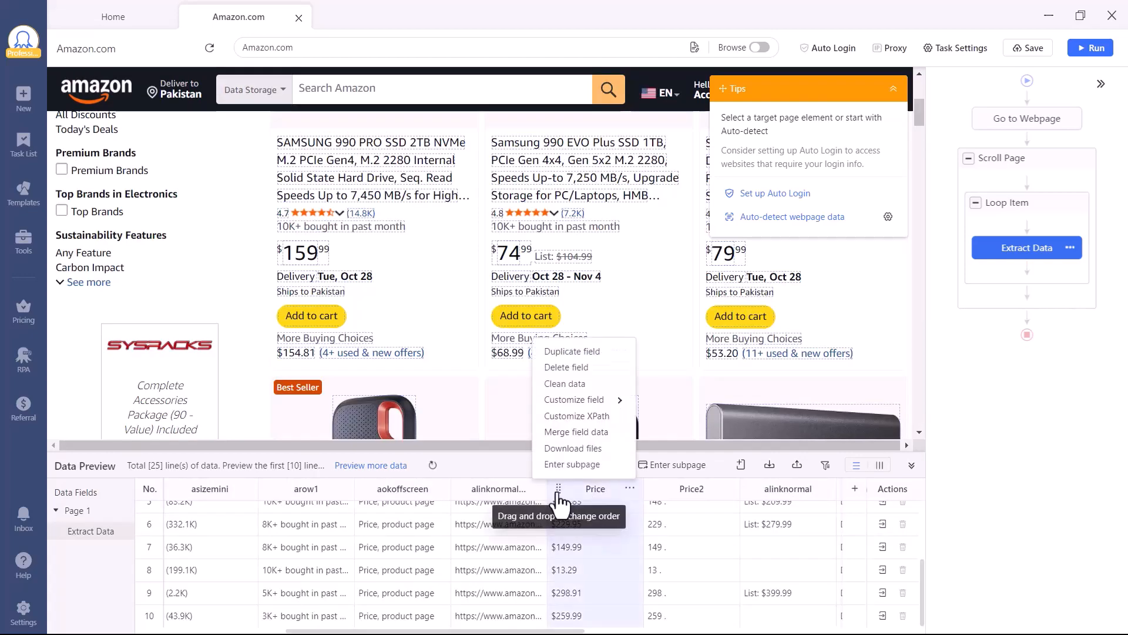
mouse_move(573, 399)
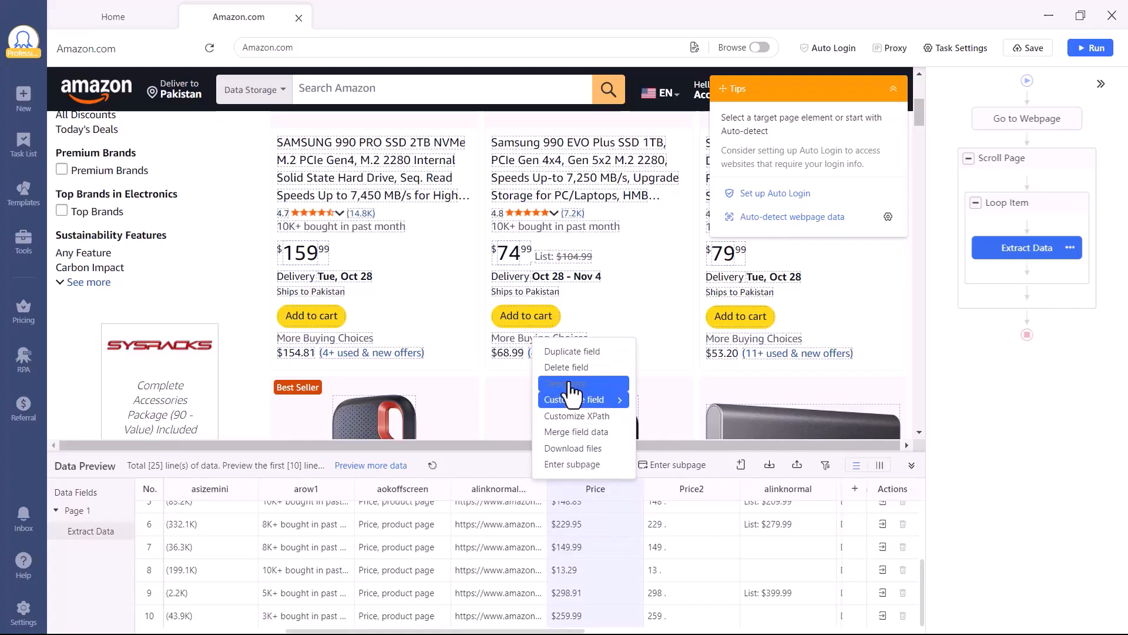
click(576, 391)
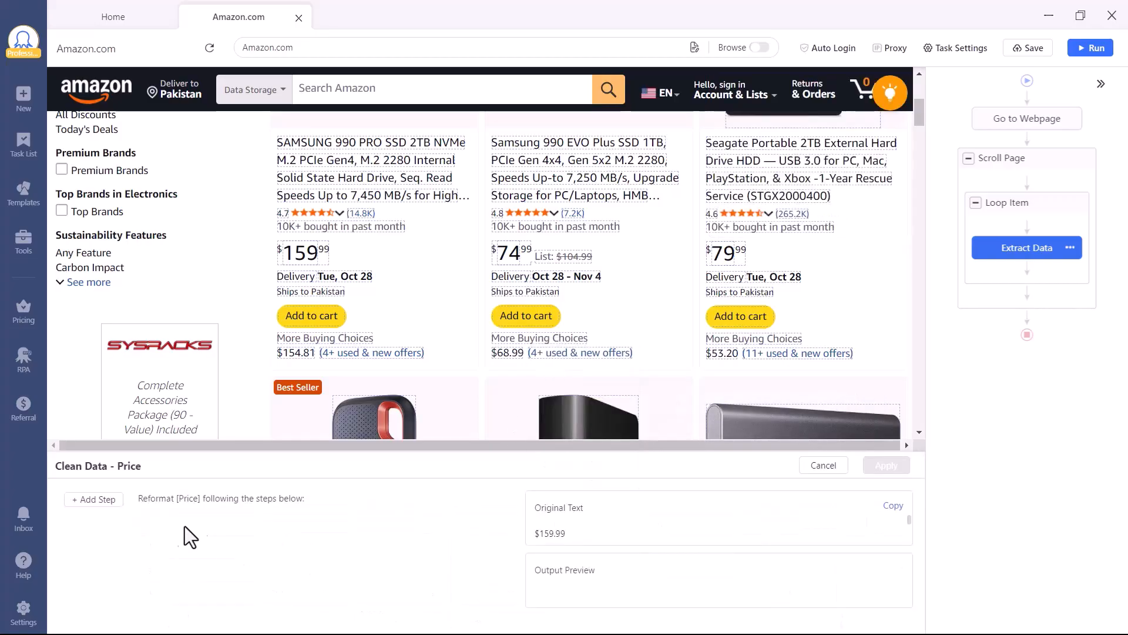
click(94, 498)
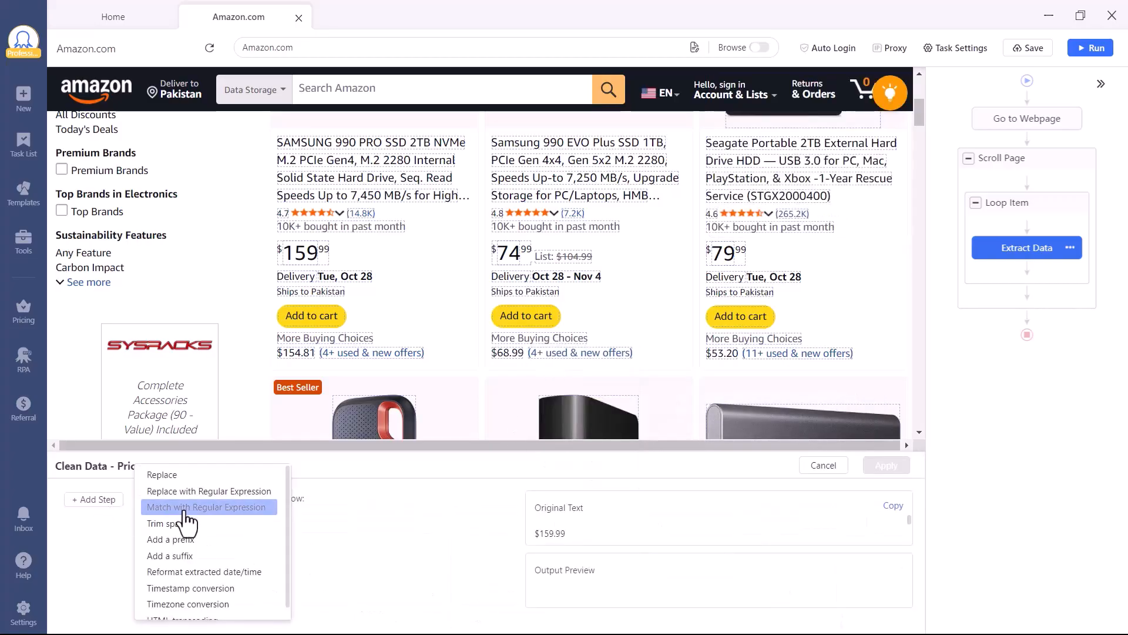
click(161, 473)
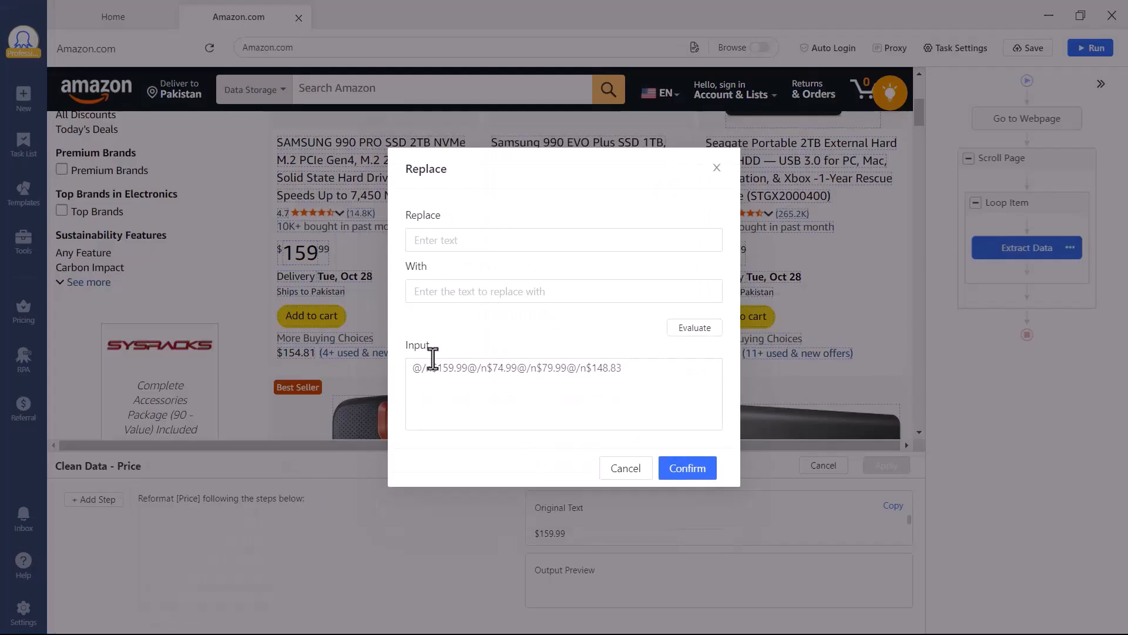
Step: Fill in the replace text for the Price cleaning step and apply it
click(563, 240)
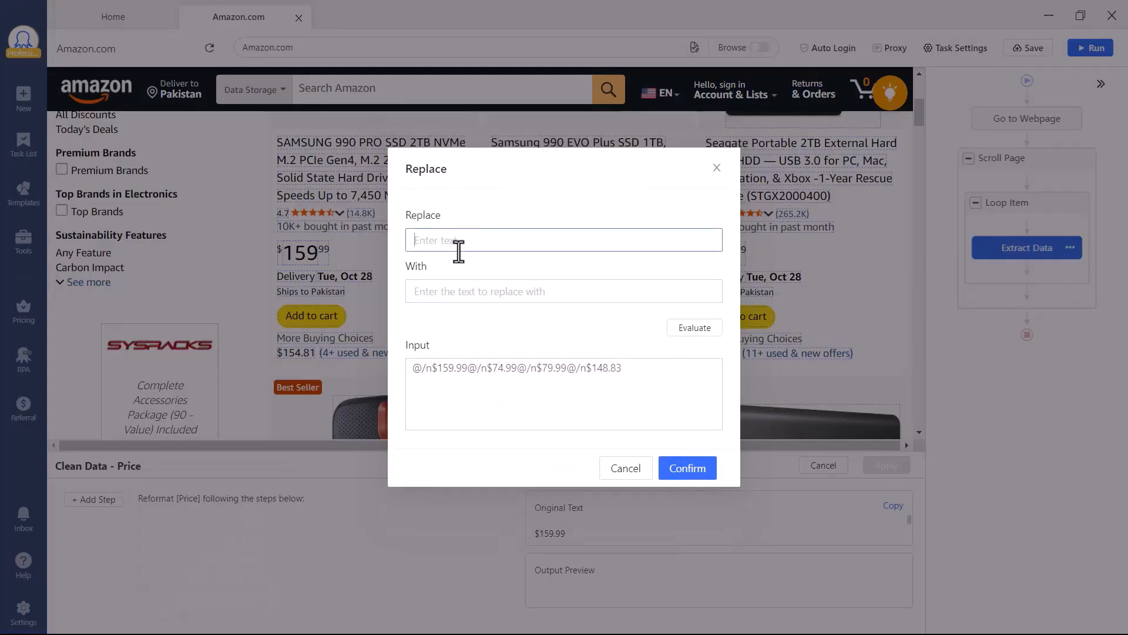
click(687, 468)
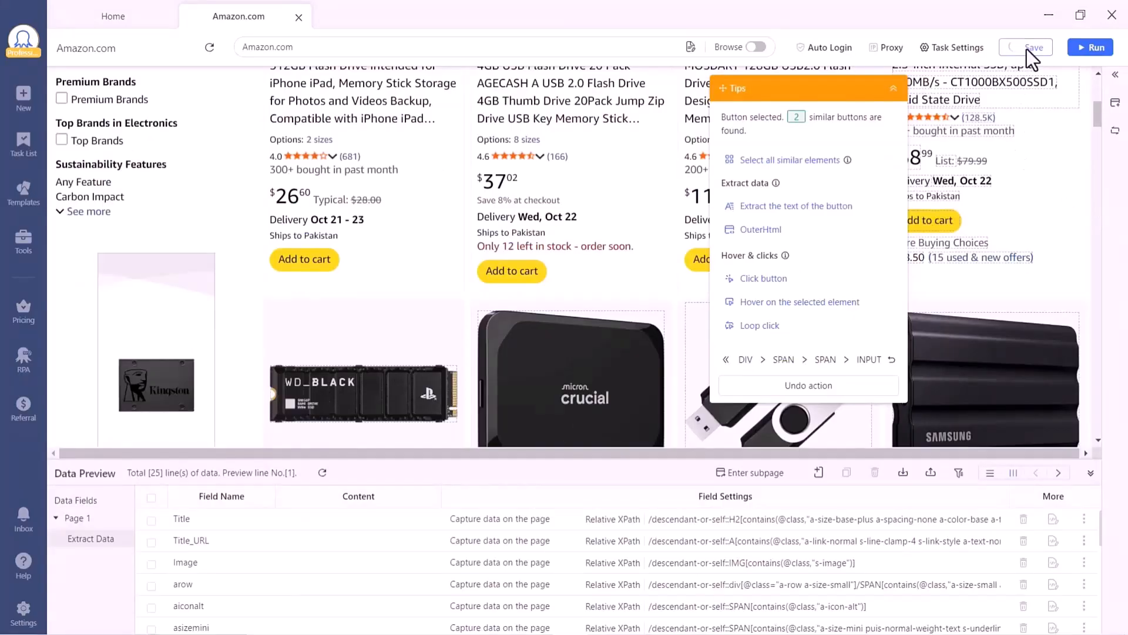
Step: Save the Amazon.com task and run it locally in Standard Mode until 24 lines are extracted
click(1028, 47)
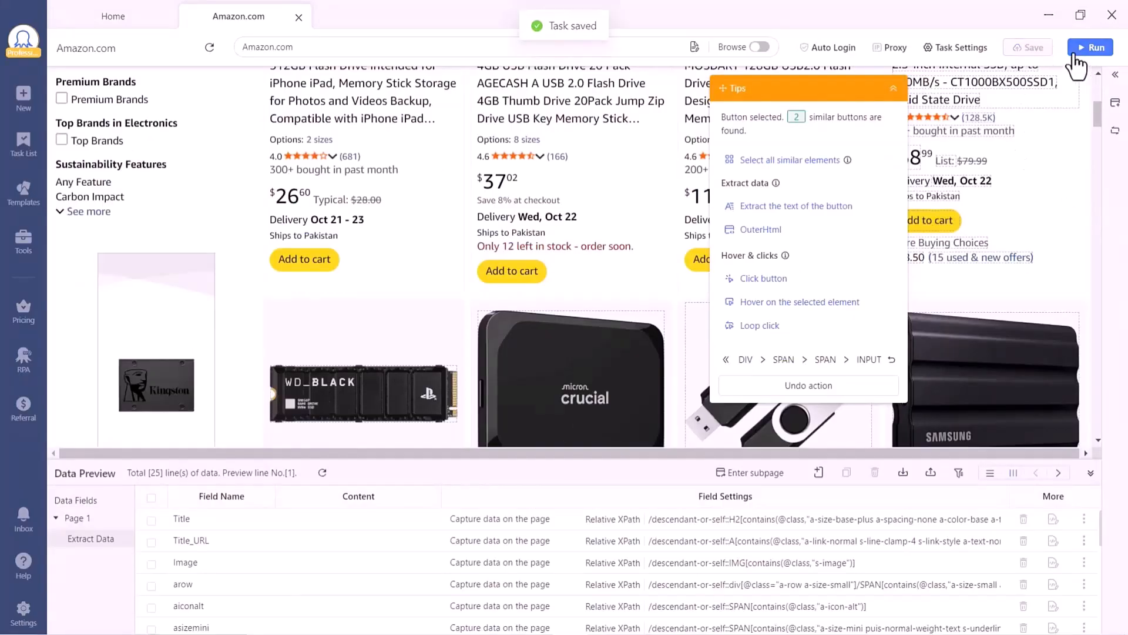
click(957, 47)
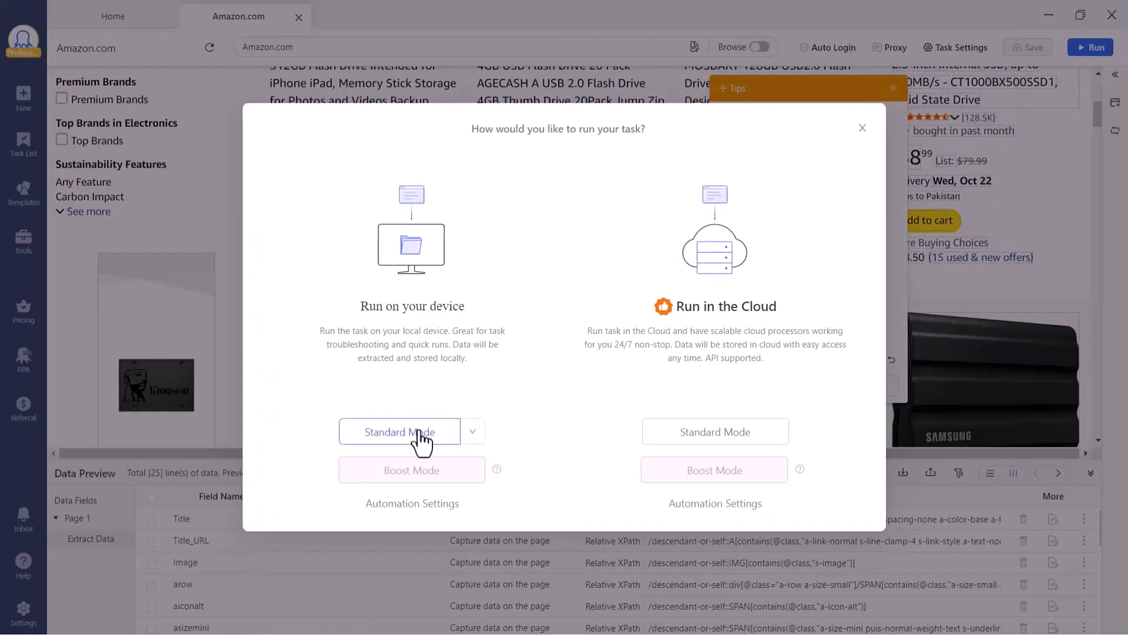
mouse_move(421, 443)
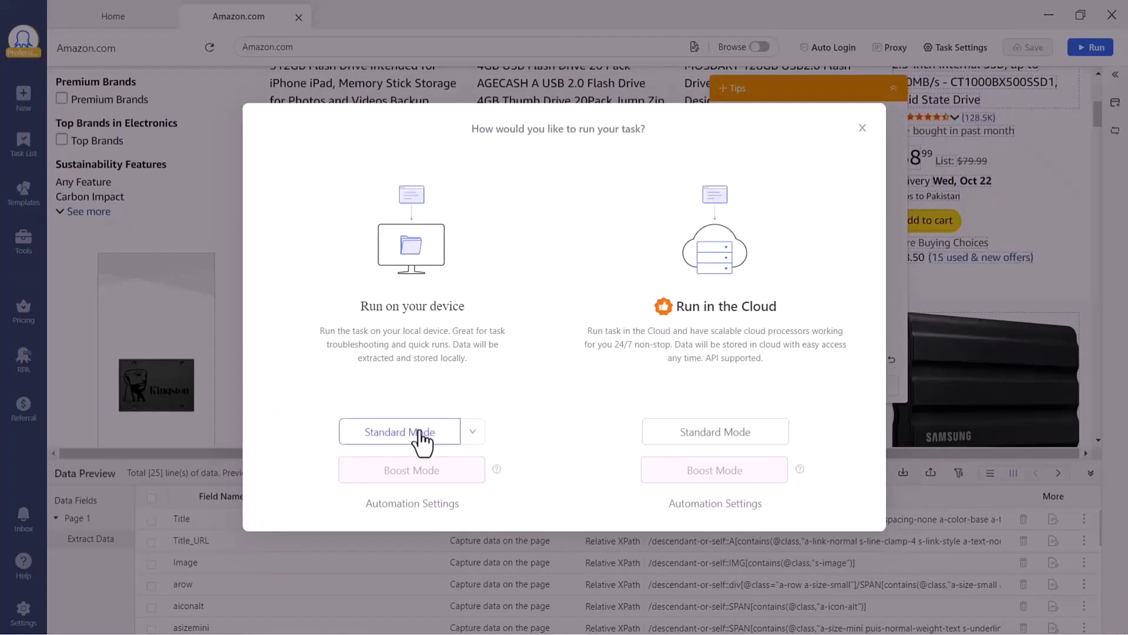
click(399, 432)
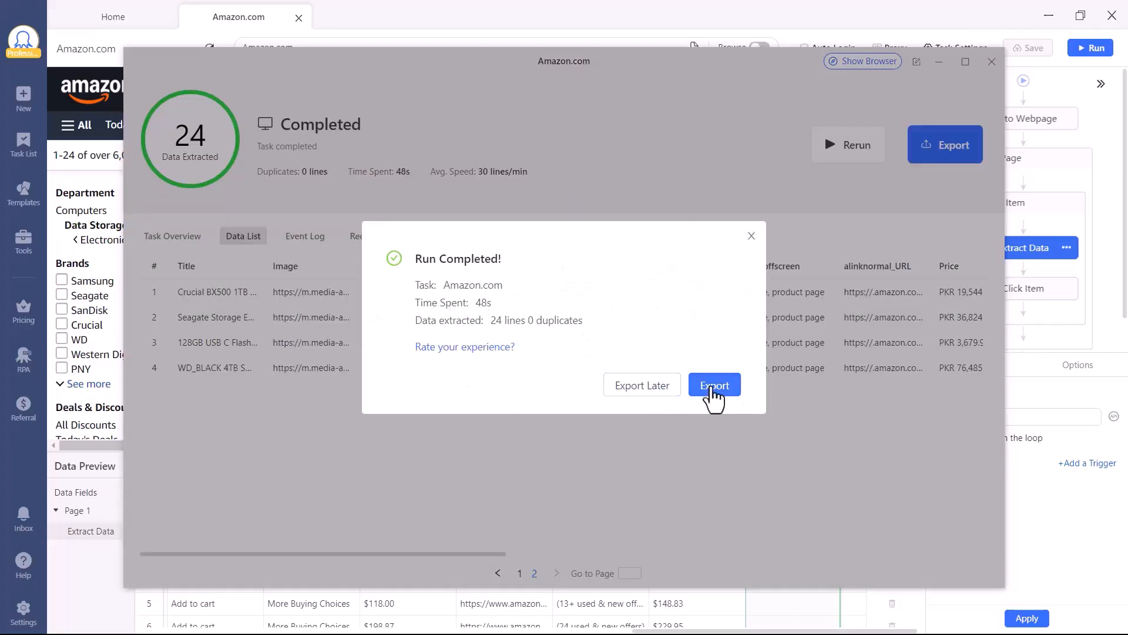
Step: Export the 24 rows as Excel file Amazon.com(1).xlsx in Documents and open it
click(714, 384)
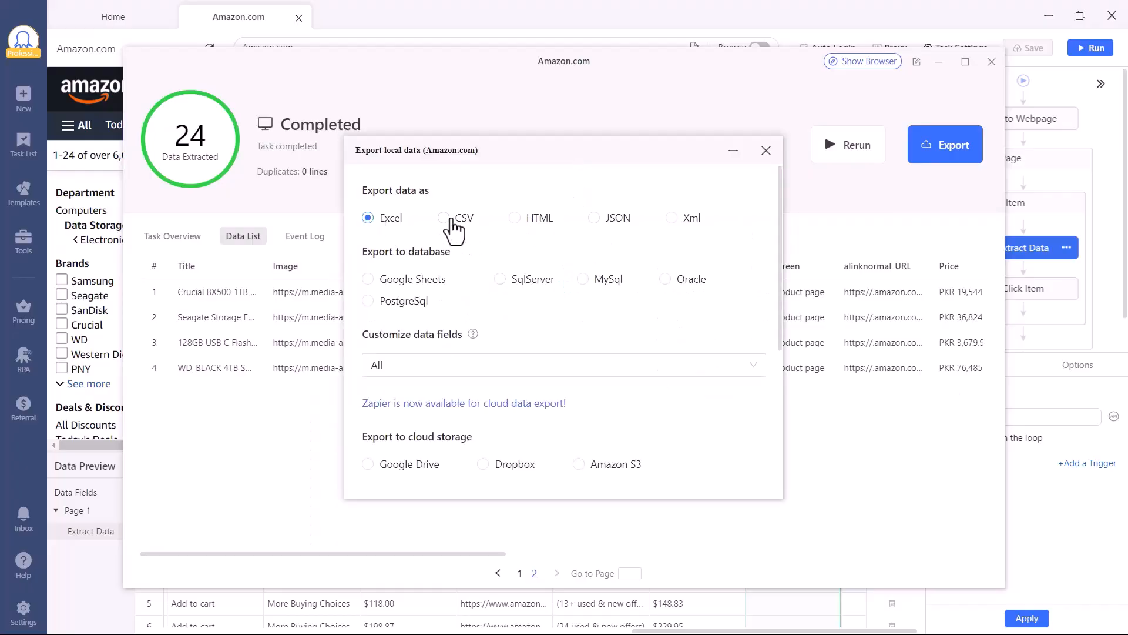
click(514, 218)
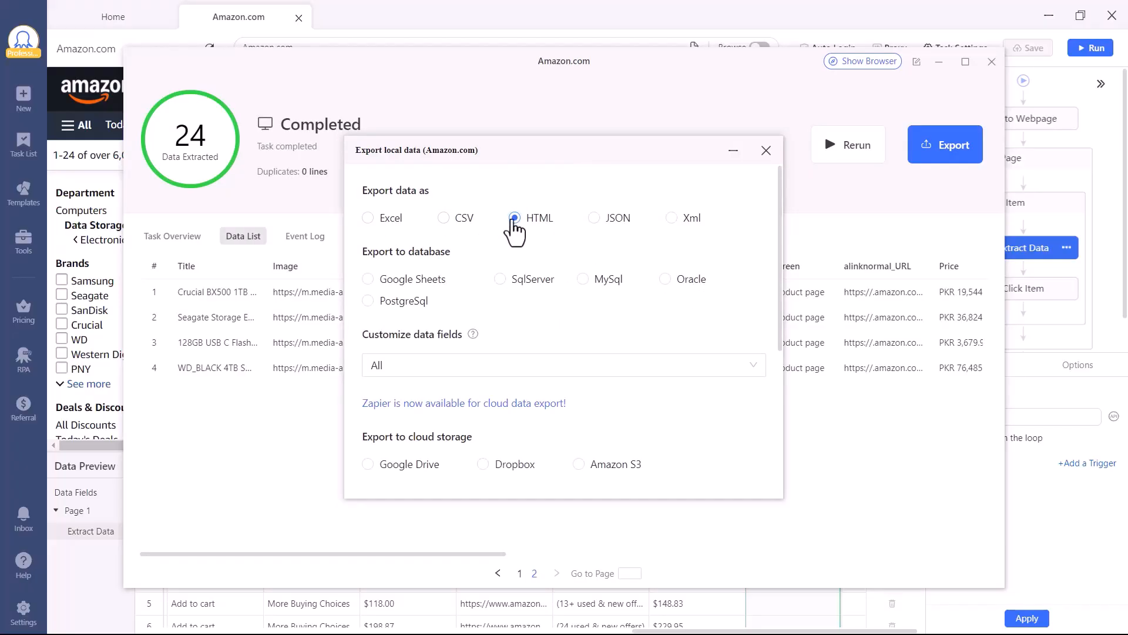
click(565, 365)
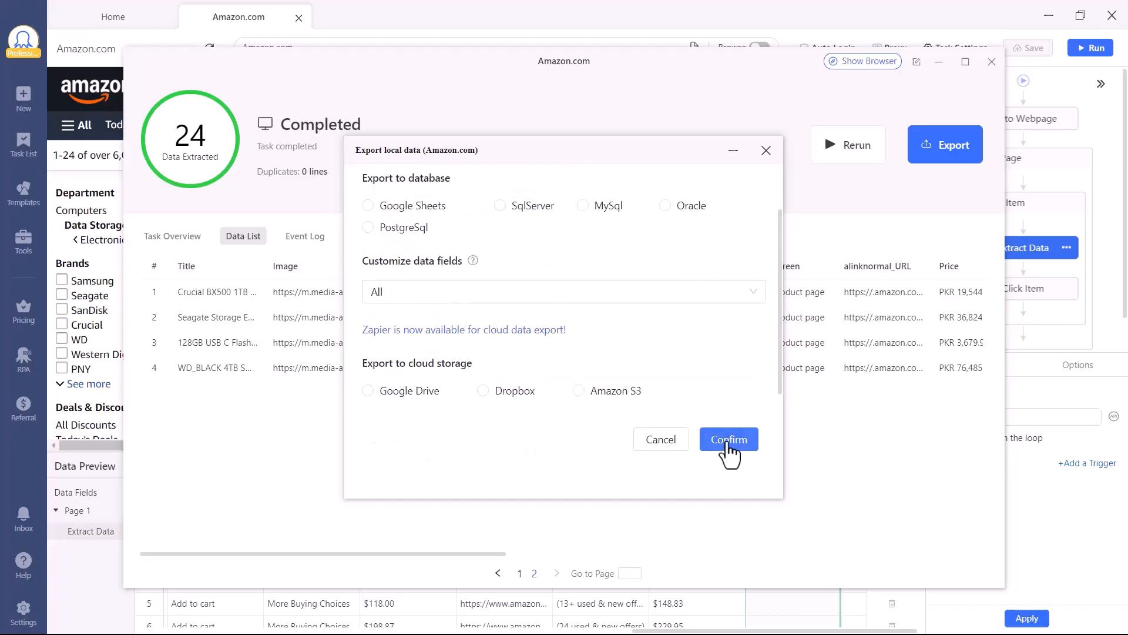
click(728, 438)
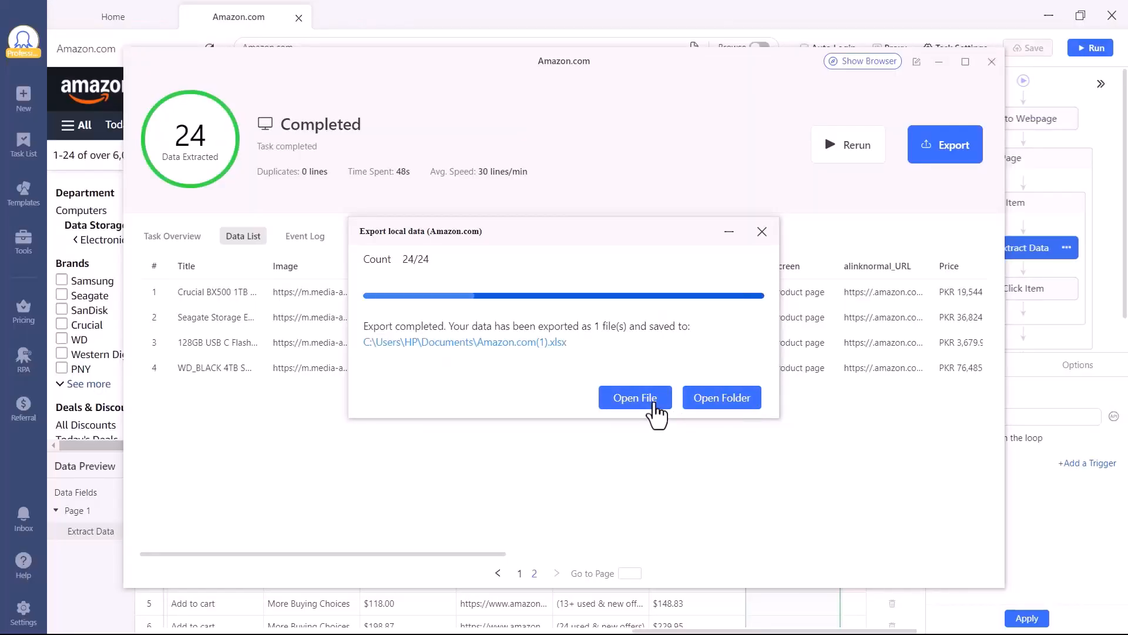
click(635, 397)
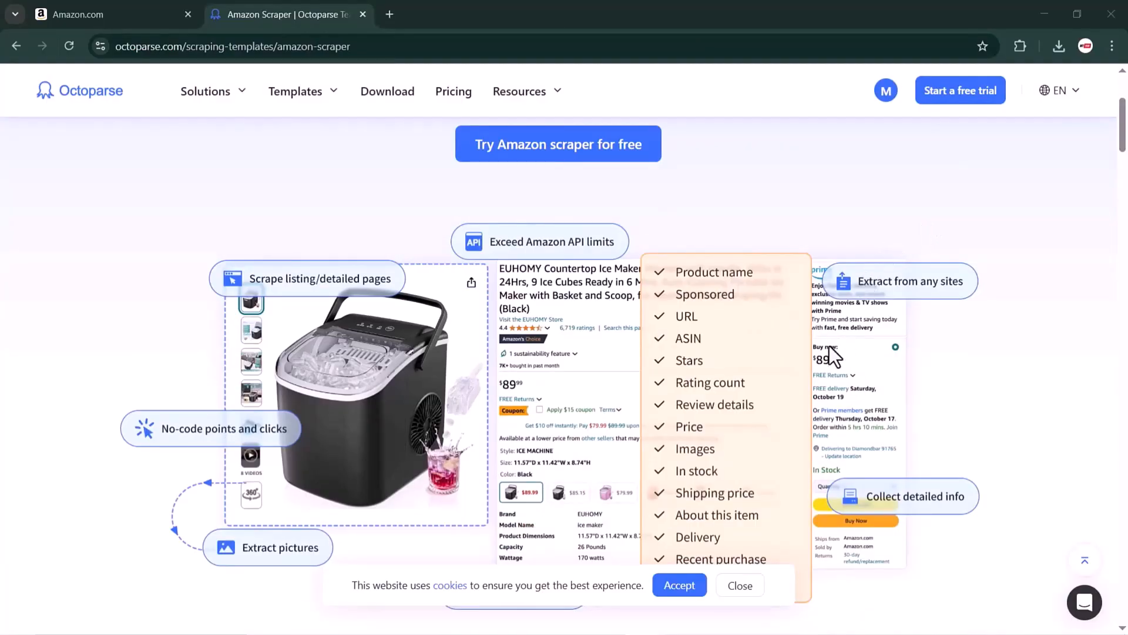
Step: Close the cookie banner on the Amazon Scraper template page and scroll its features
click(740, 584)
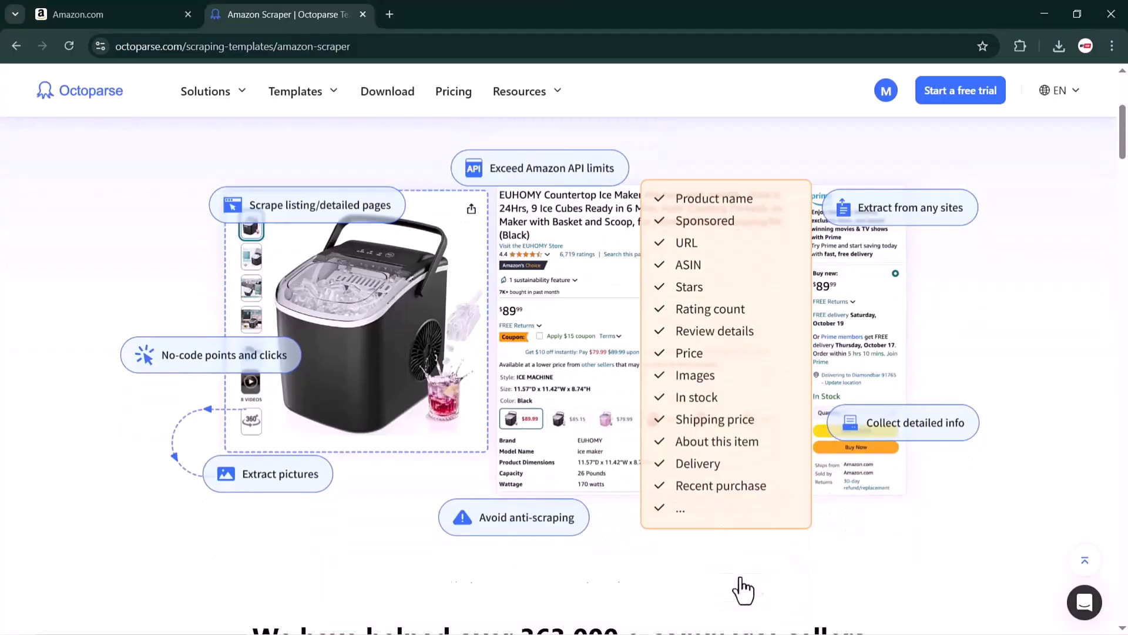
scroll(up, 3)
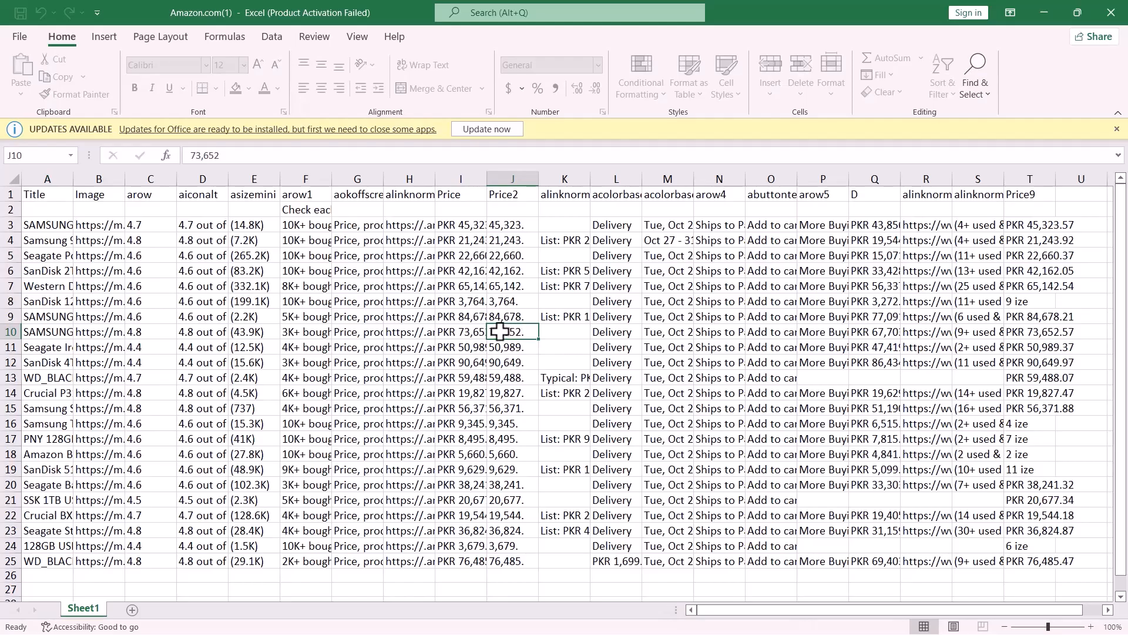
mouse_move(247, 268)
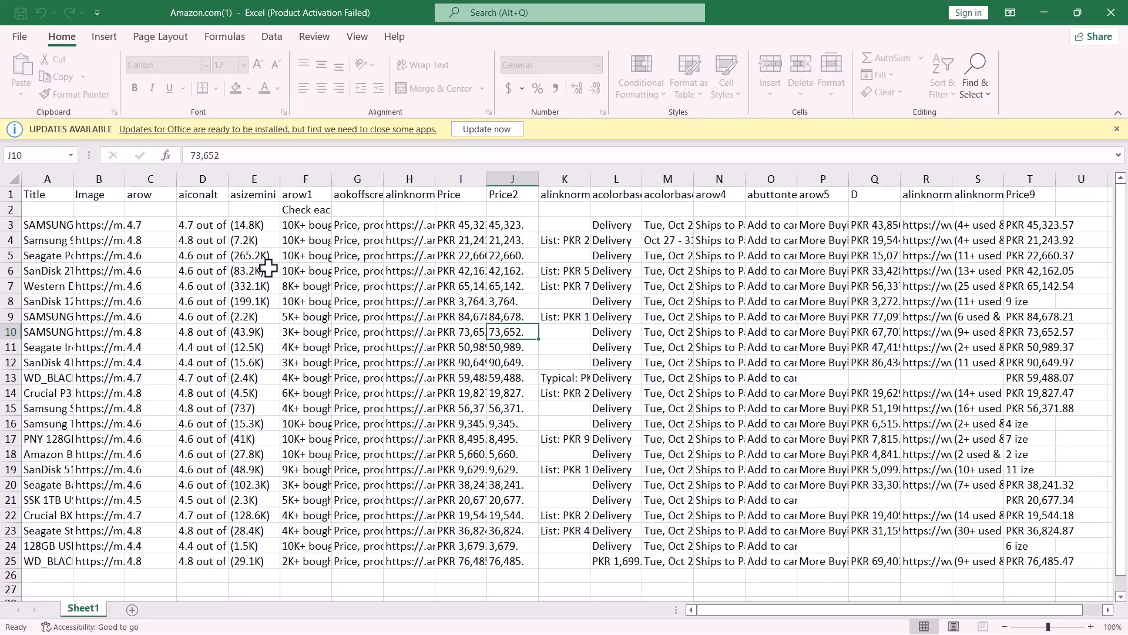
Step: Review the Amazon.com(1) sheet's 24 scraped rows in Excel, then return to Octoparse
click(254, 316)
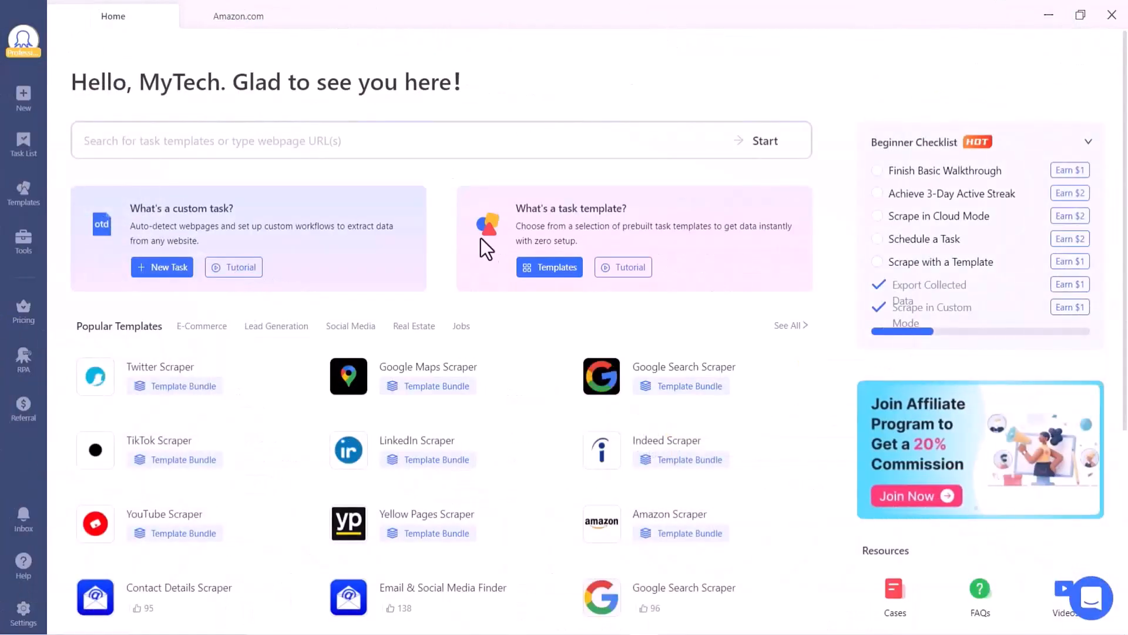
Step: Choose Amazon Scraper from the Popular Templates on Octoparse's Home tab
scroll(down, 3)
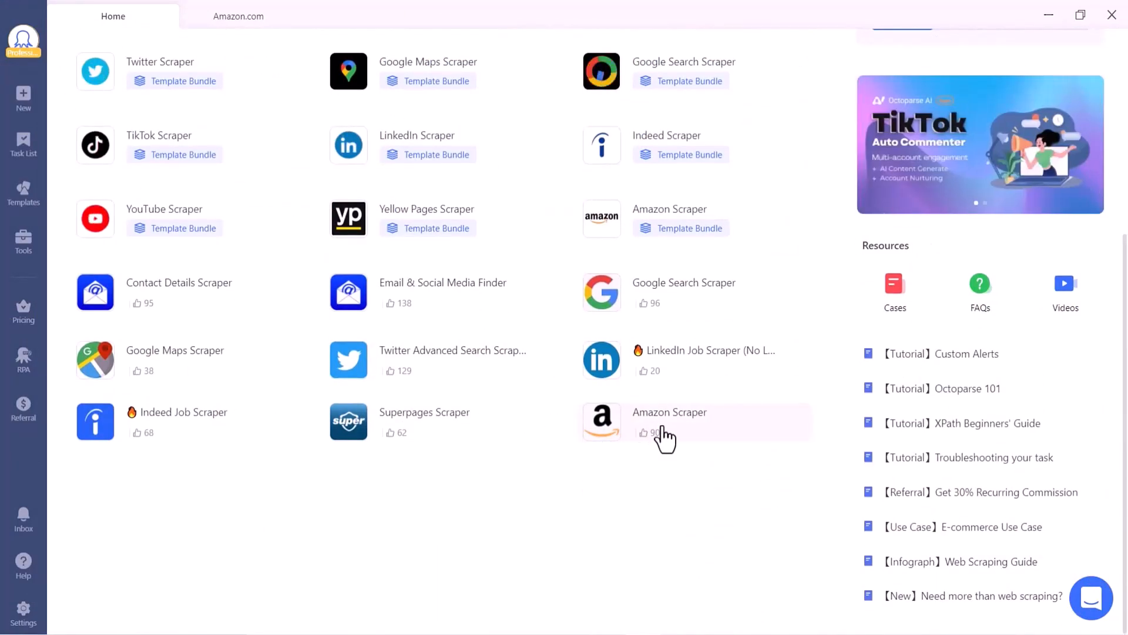
click(669, 421)
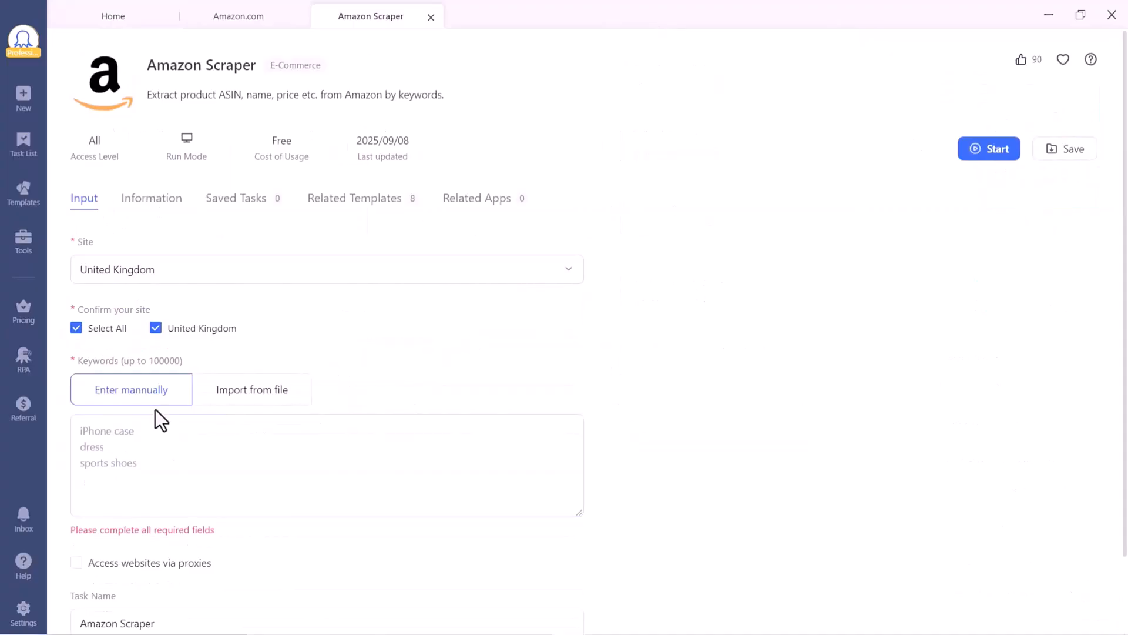
Step: Enter 'iphone case' as the keyword and start the template task running in the cloud
text(iphone case)
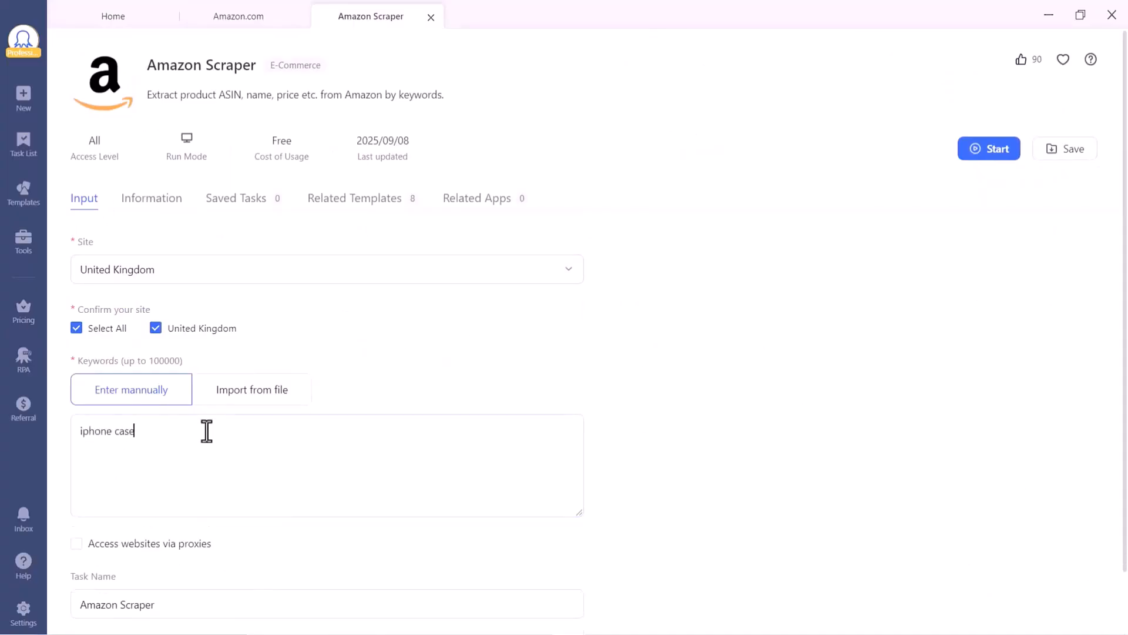
click(988, 148)
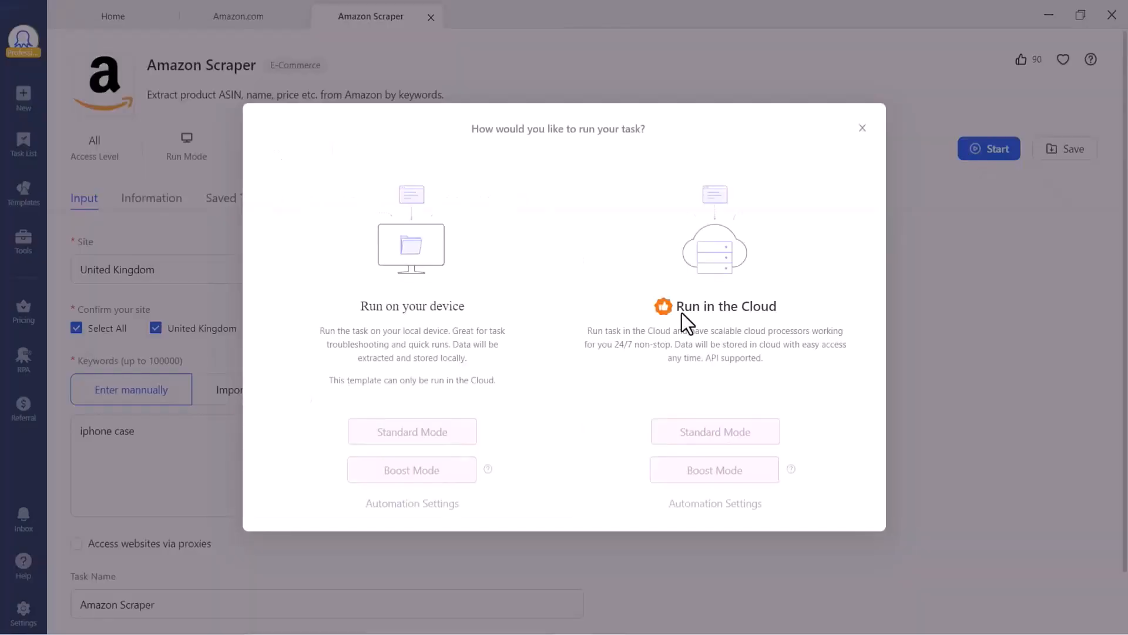
click(862, 128)
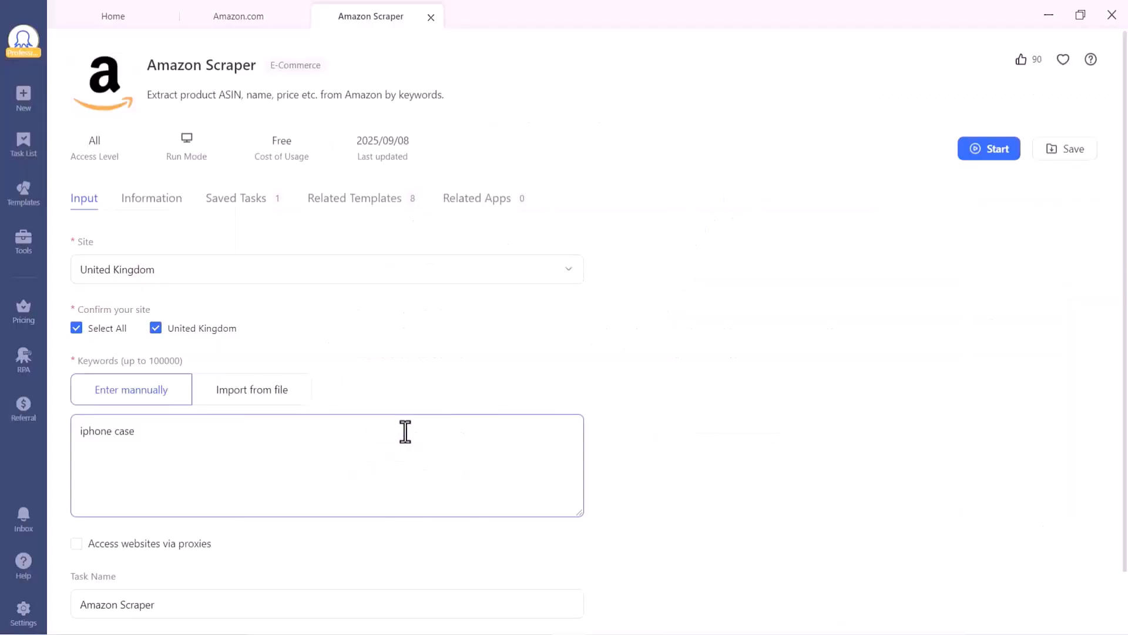
click(989, 149)
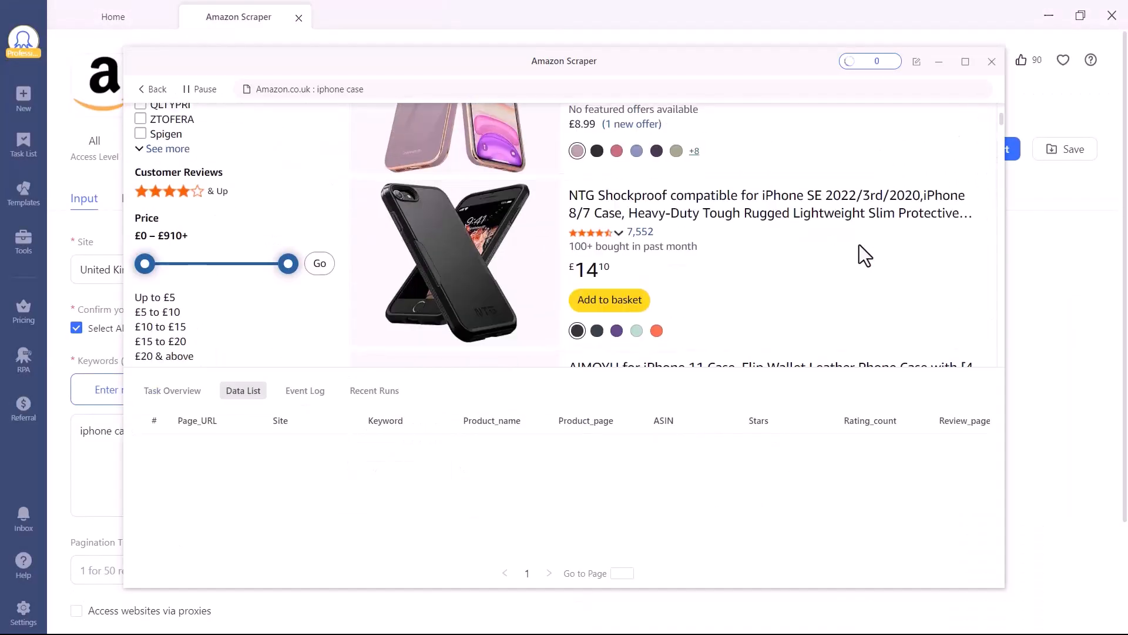
Step: Scroll through the loading Amazon.co.uk iphone case results as the run fills the Data List
scroll(down, 3)
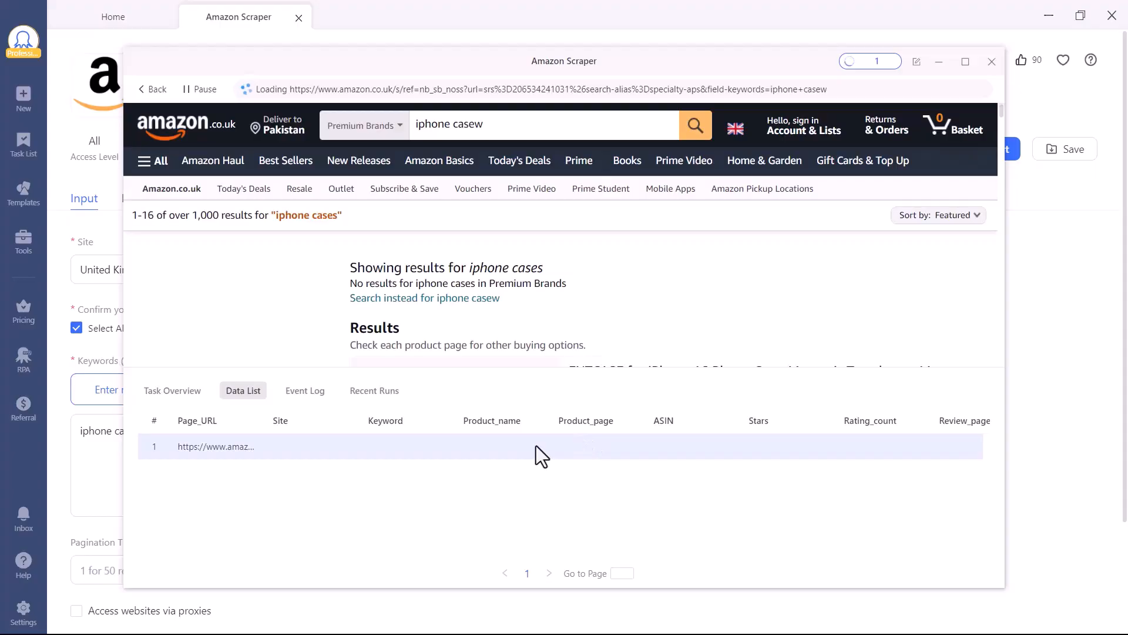
mouse_move(500, 332)
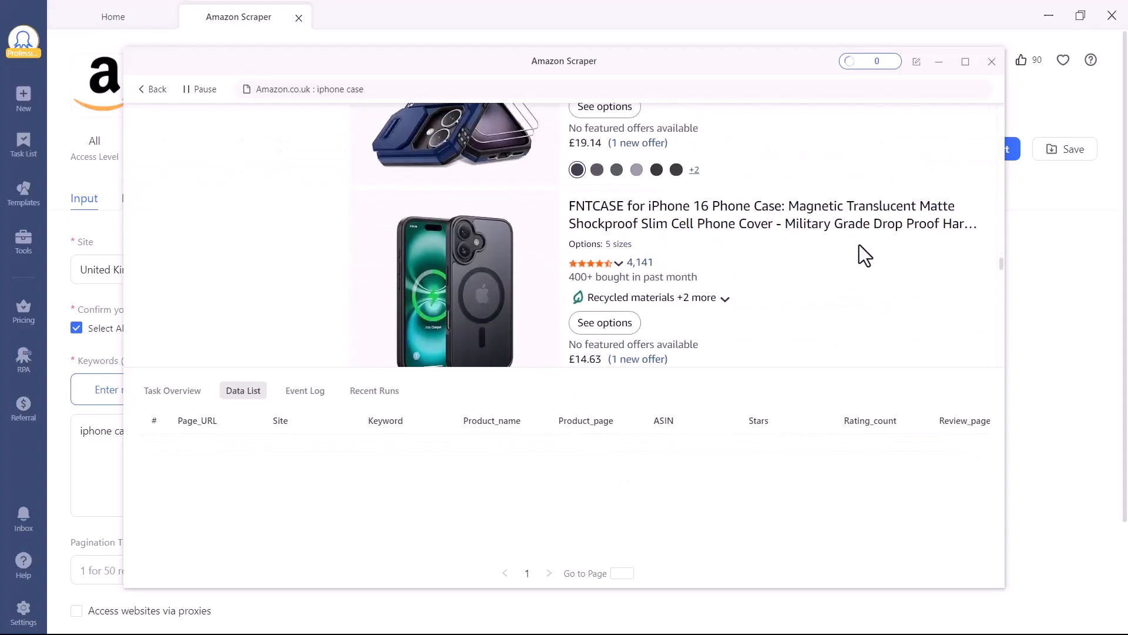
scroll(down, 3)
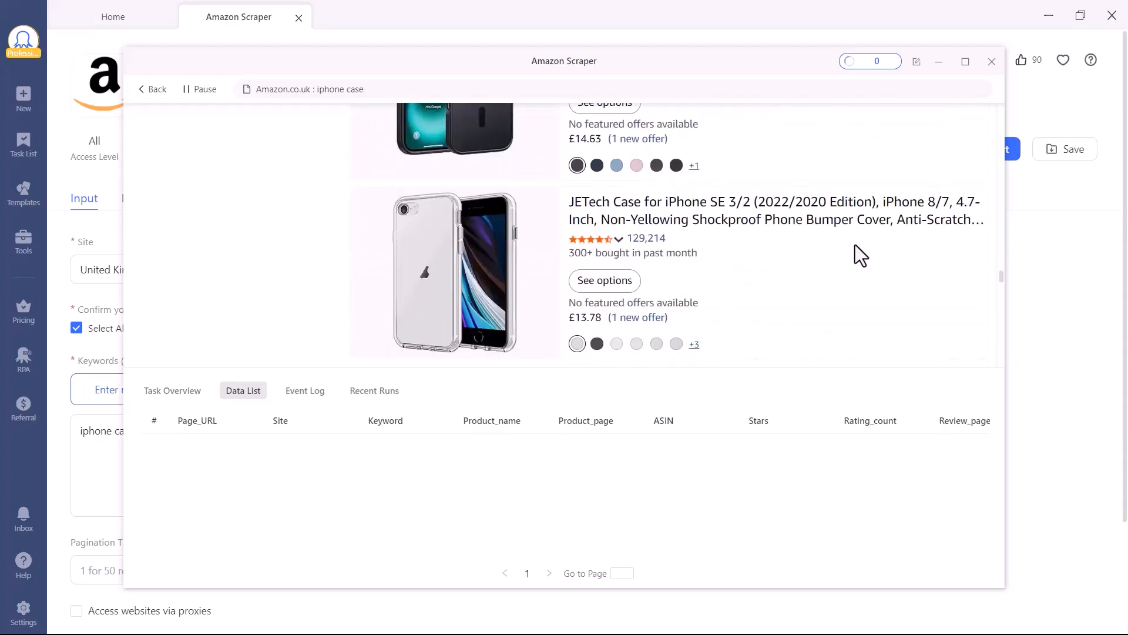
scroll(down, 3)
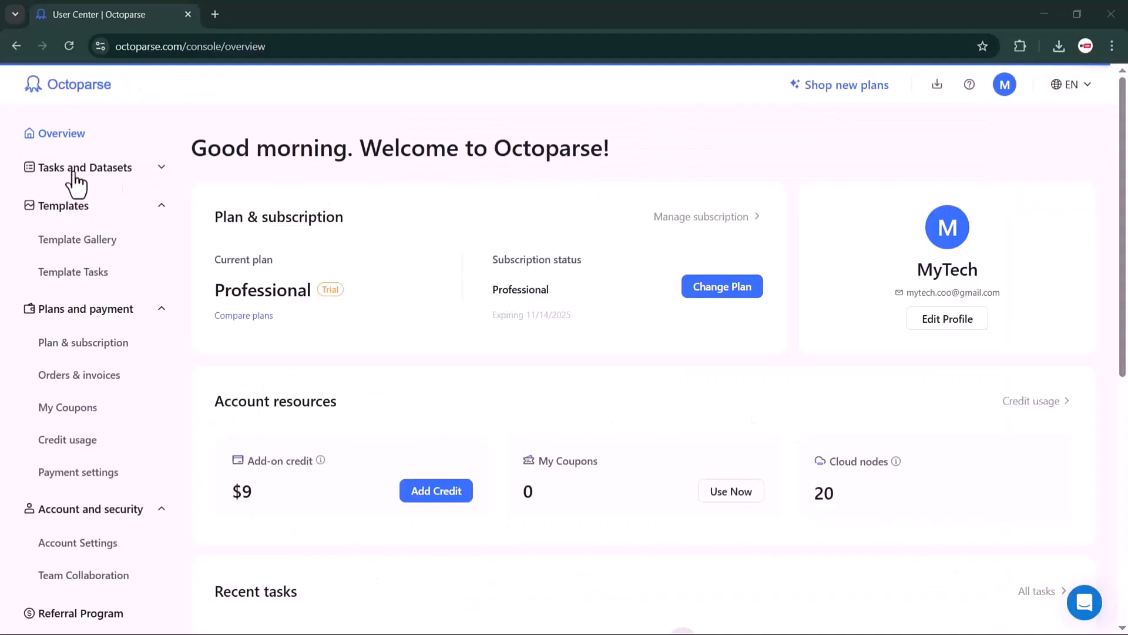
mouse_move(30, 169)
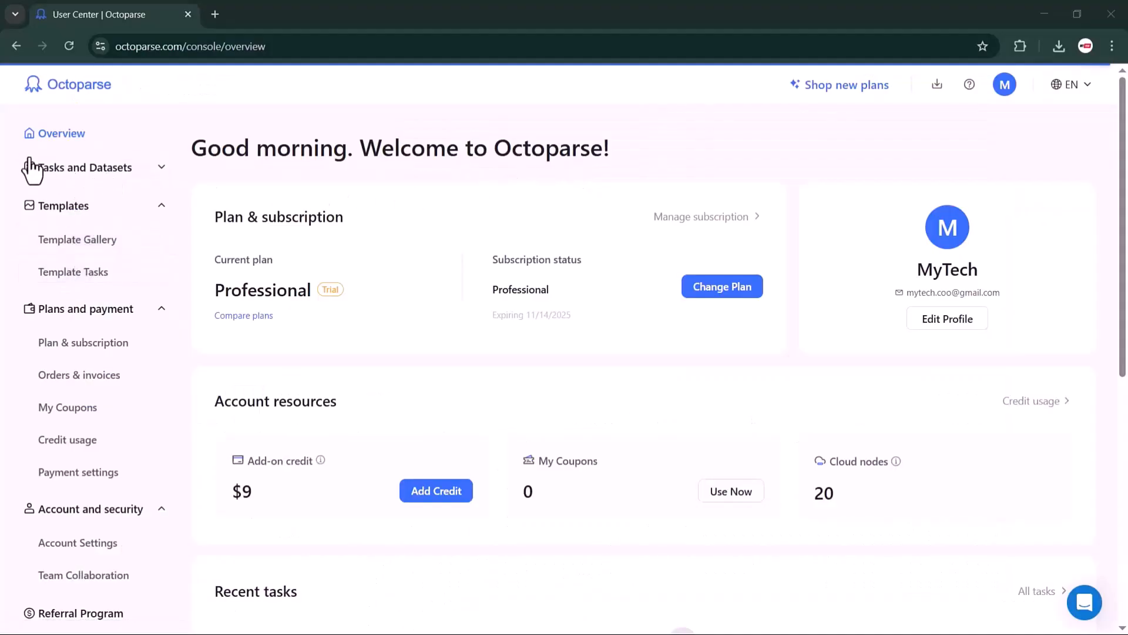
mouse_move(83, 342)
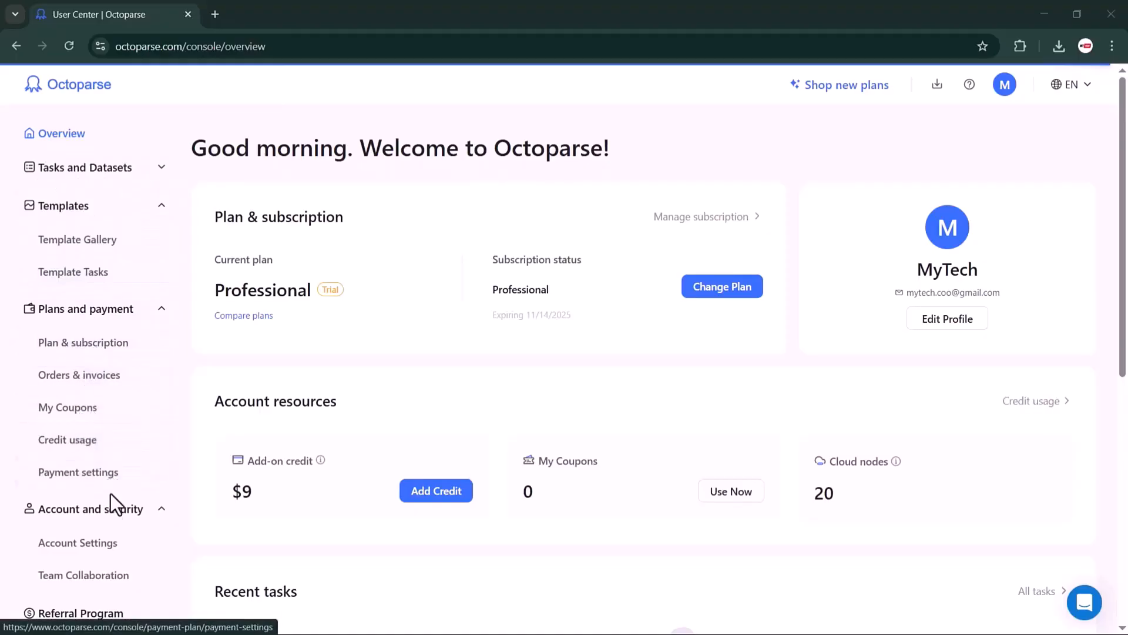
scroll(down, 3)
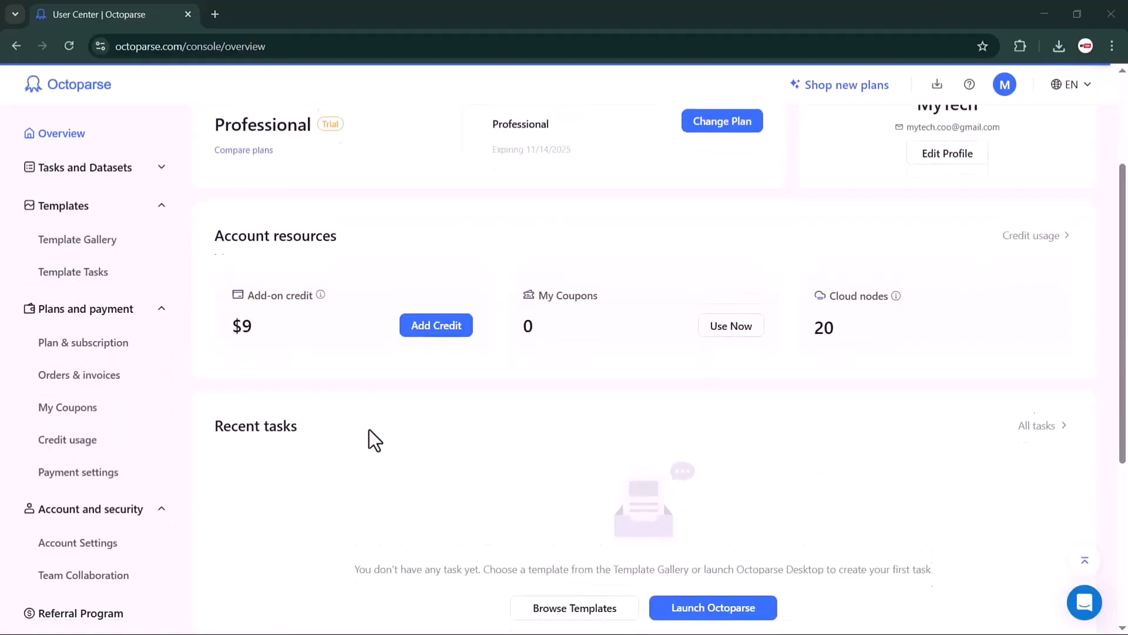
scroll(down, 3)
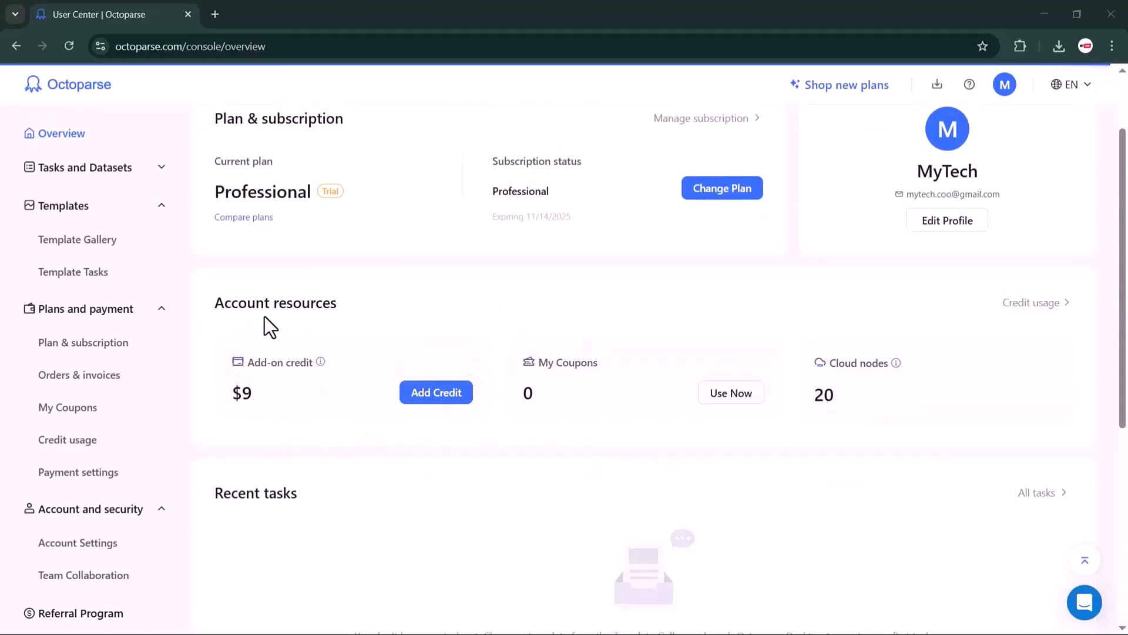
mouse_move(435, 393)
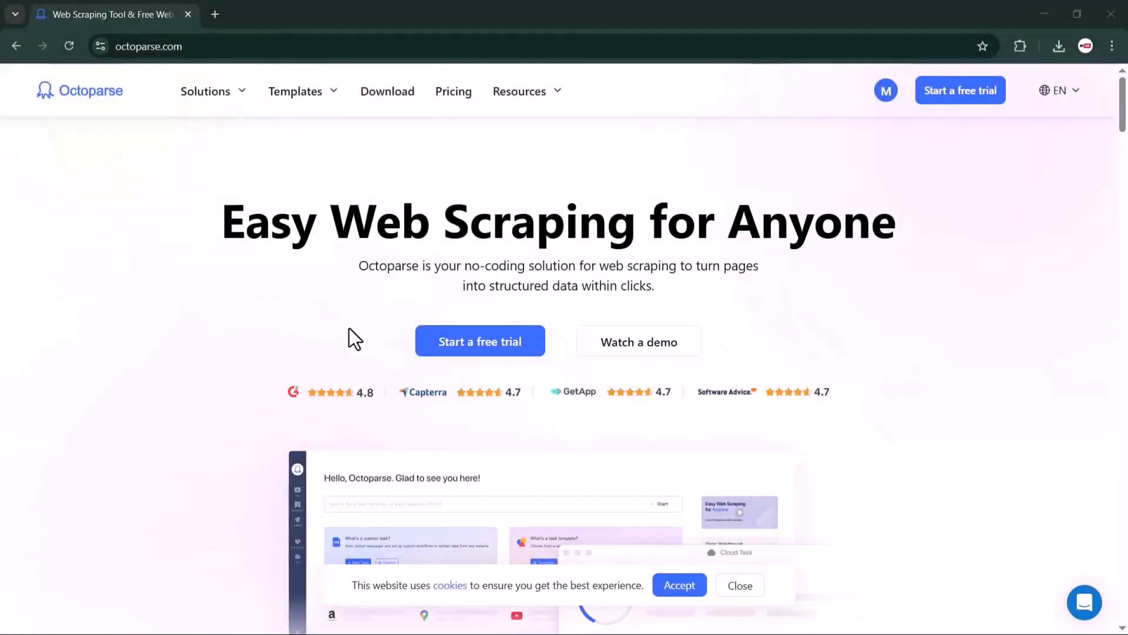
scroll(down, 3)
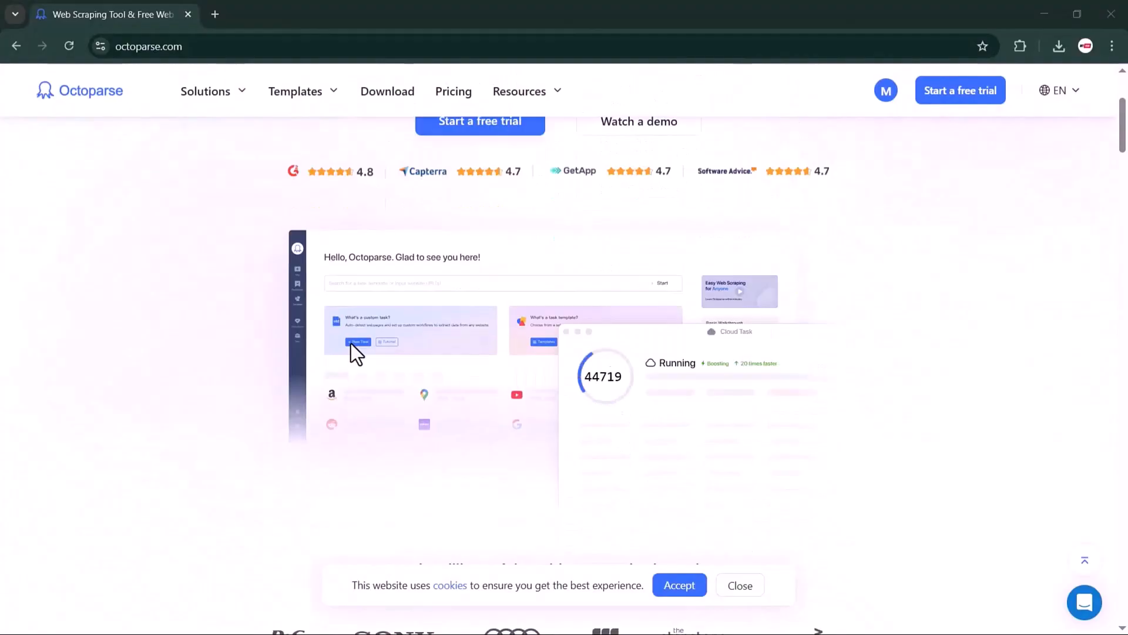
scroll(down, 3)
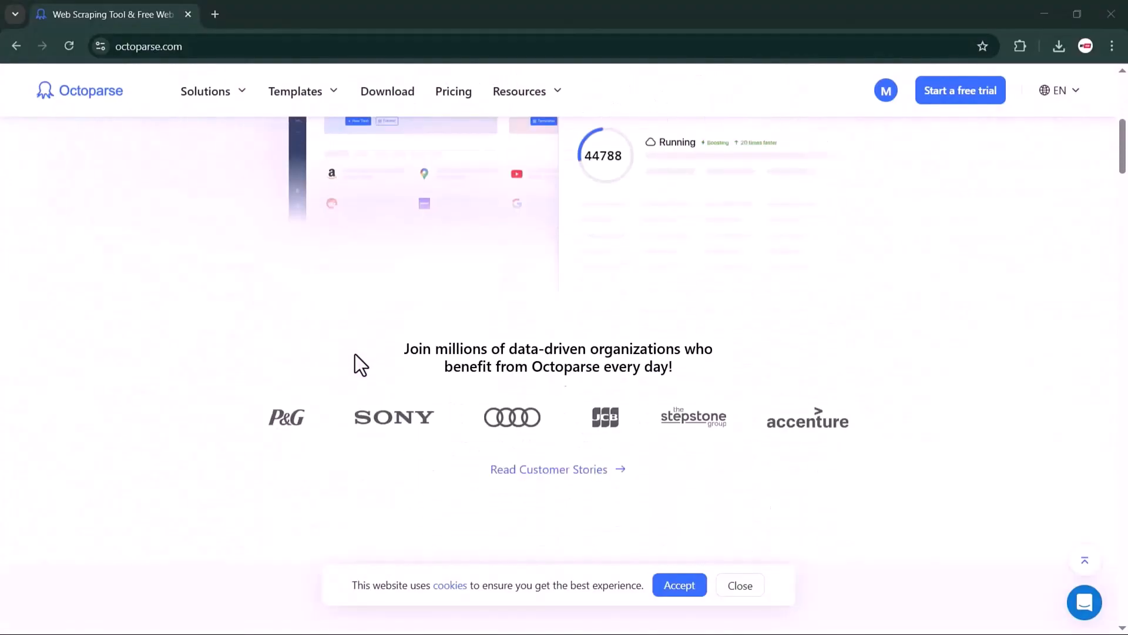